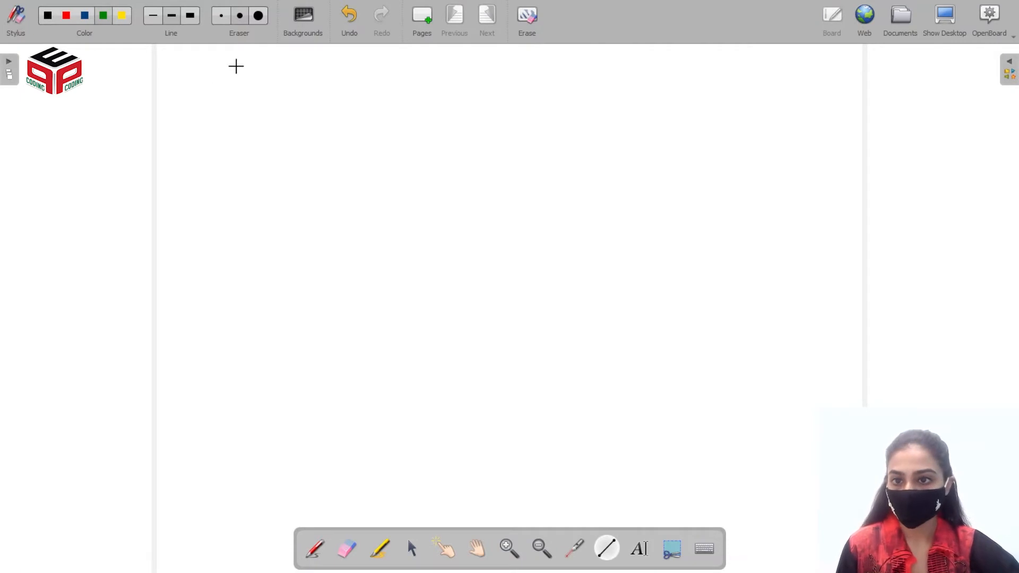
- With the green pen, draw the ladder dividing 1440 by 2 twice to 720
drag(237, 68, 238, 507)
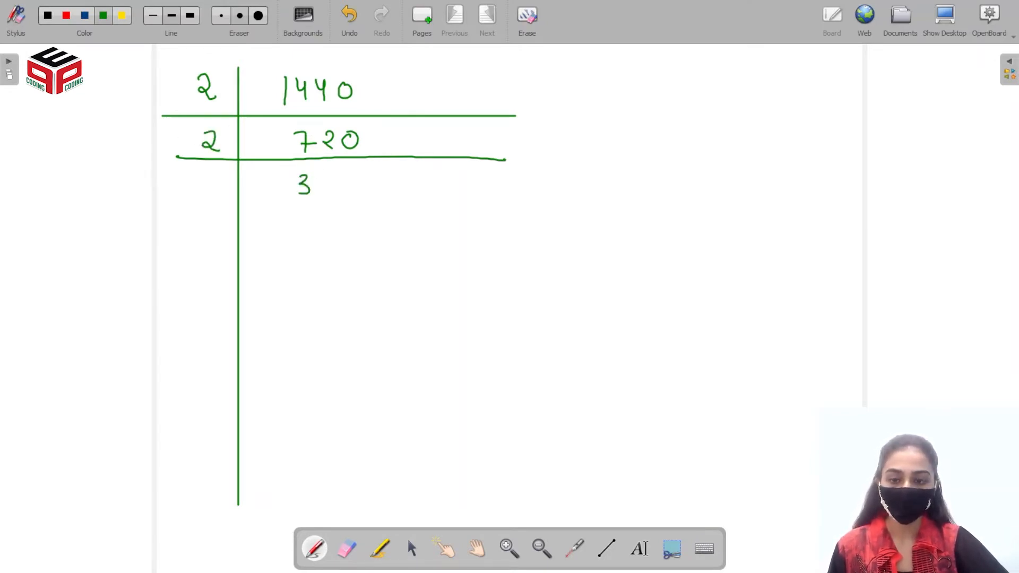
- Write 360, halve it to 180 and 90, then divide by 3 to 45 and 15
text(6)
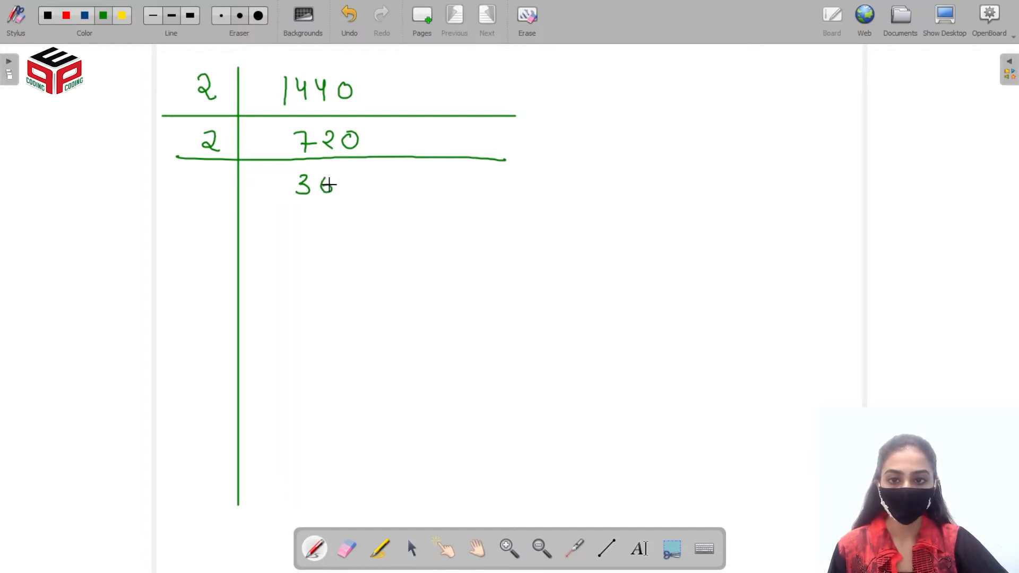
click(335, 184)
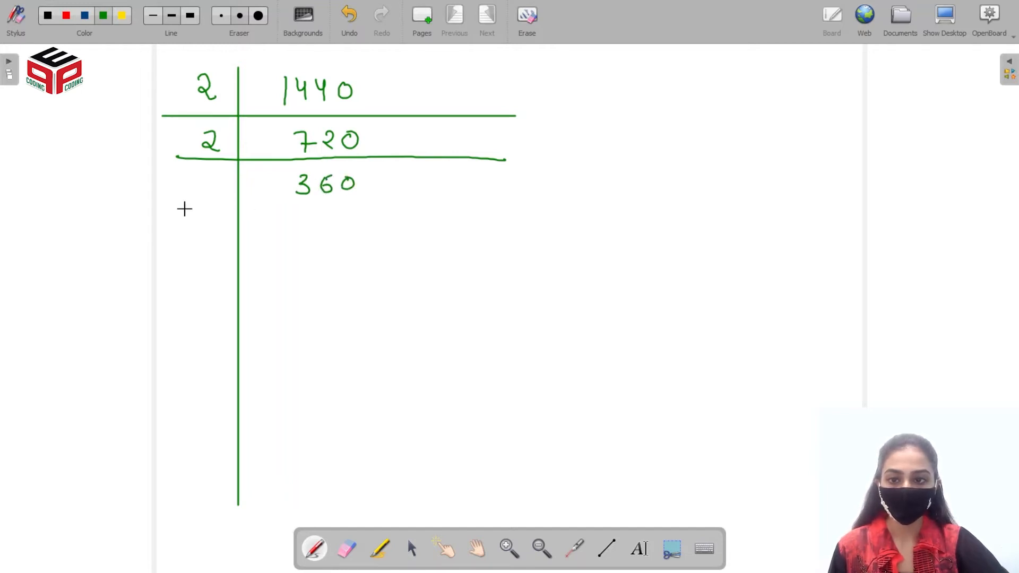
drag(182, 209, 497, 202)
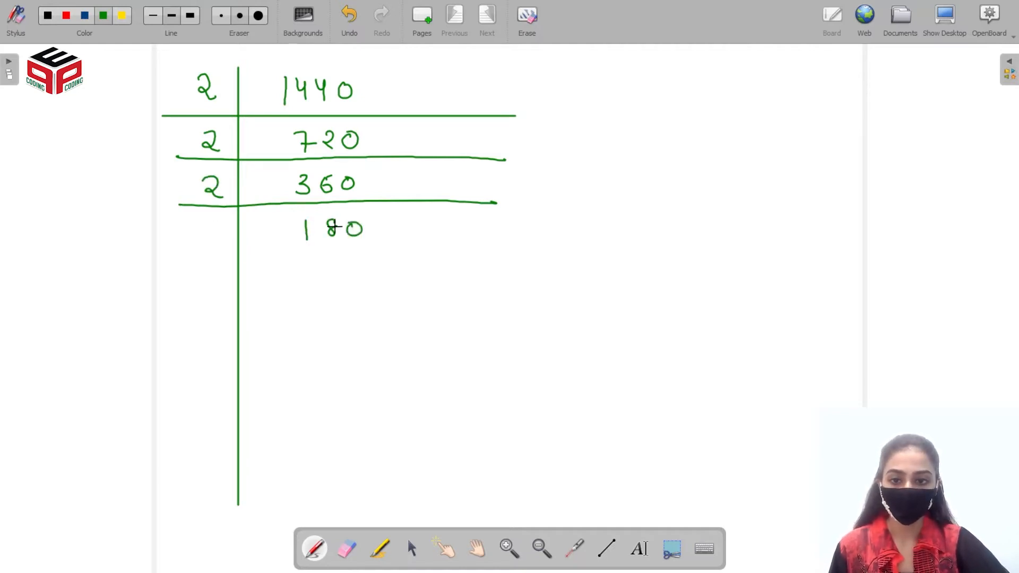
drag(182, 253, 500, 248)
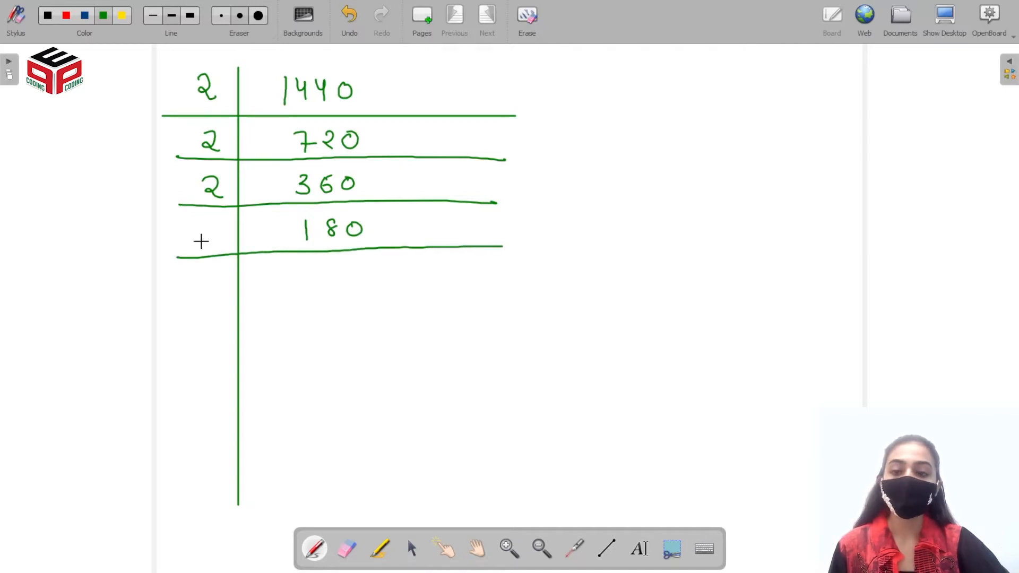
drag(208, 234, 315, 273)
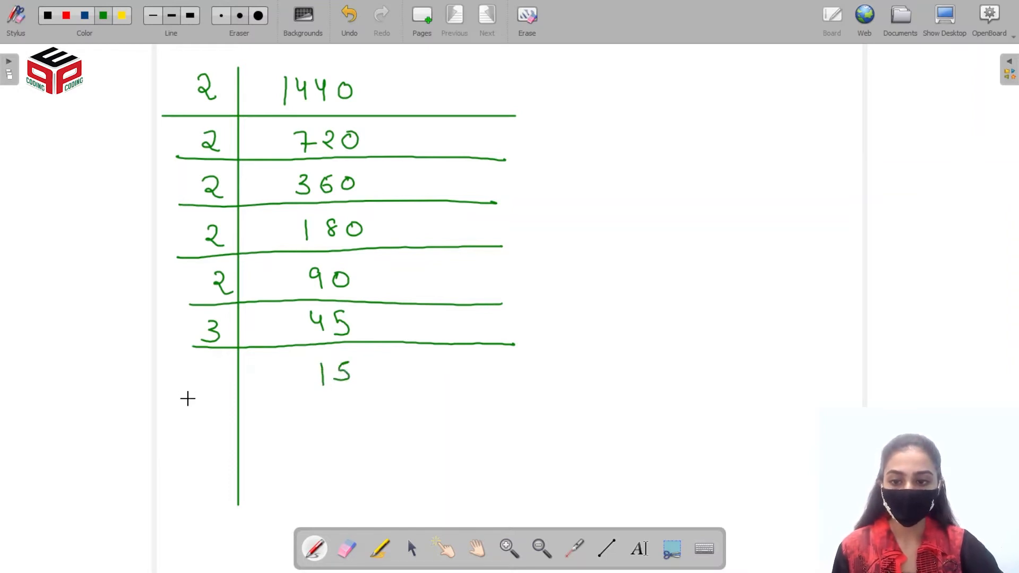
- Divide 15 by 3 and 5 by 5, underlining each row and writing 1 at the bottom
drag(189, 397, 529, 387)
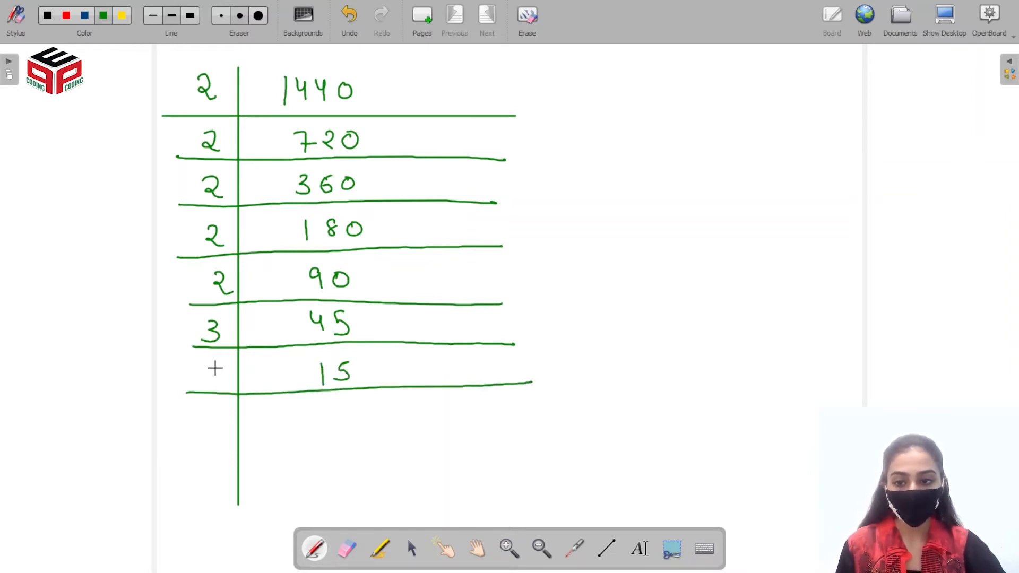
text(3)
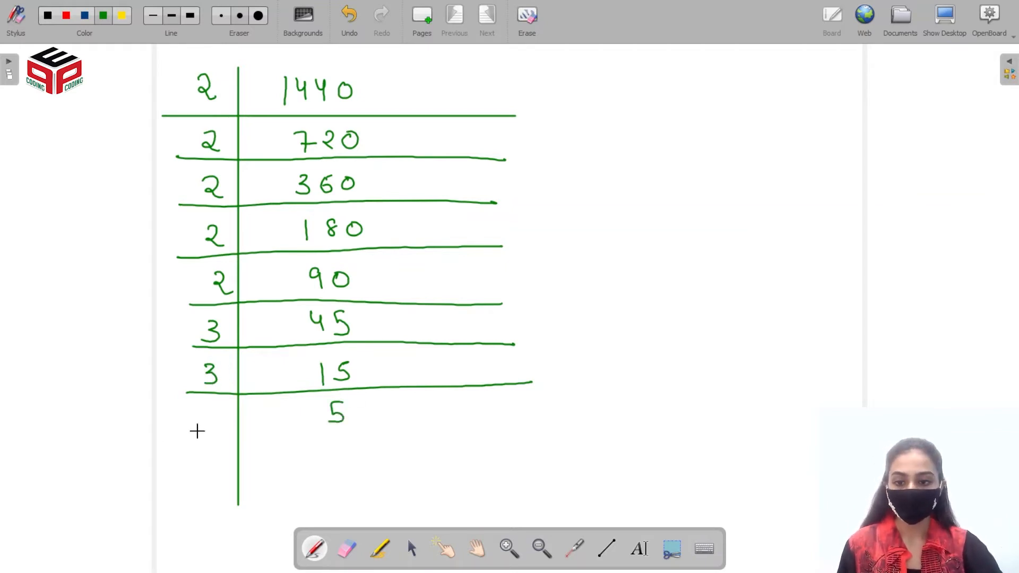
drag(192, 432, 546, 416)
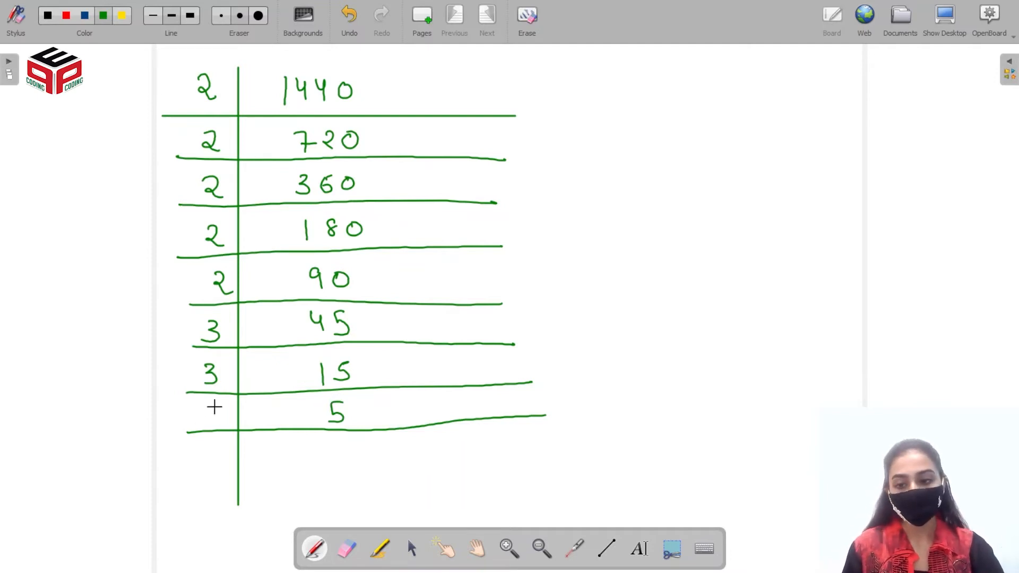
text(5)
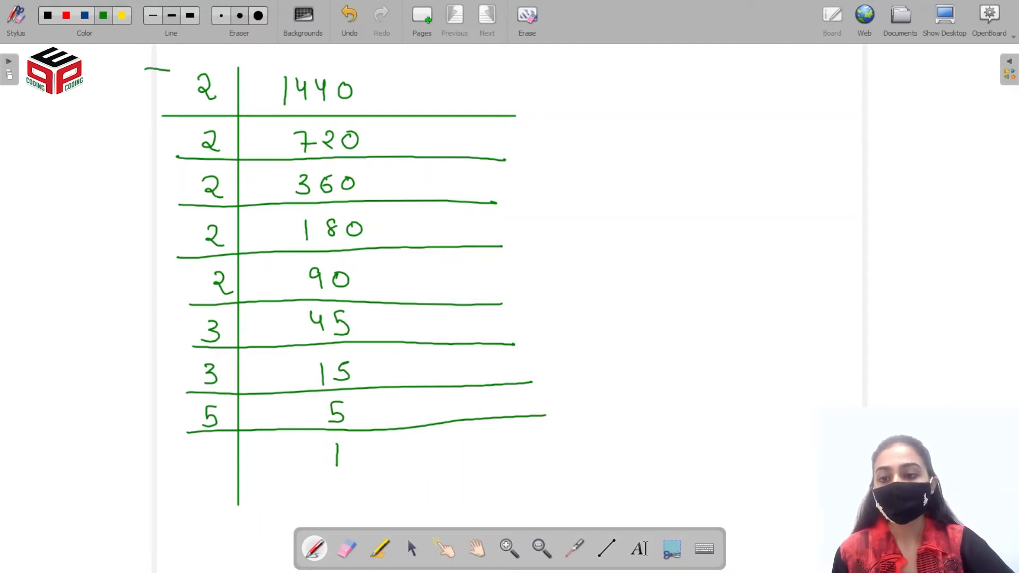
drag(150, 72, 150, 455)
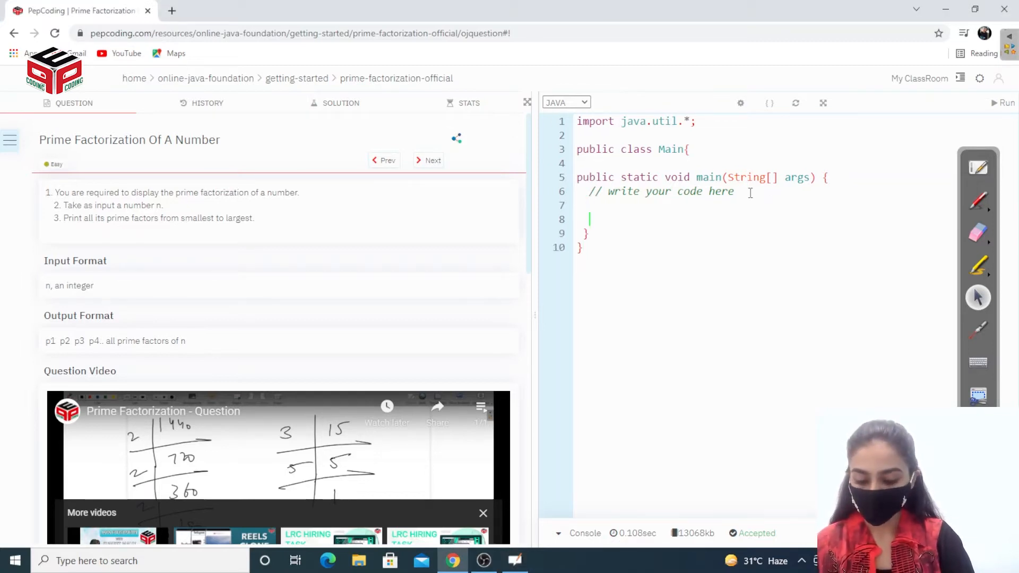
- Add 'Scanner scn = new Scanner(System.in);' and 'int n = scn.nextInt();' to the editor
text(Sca)
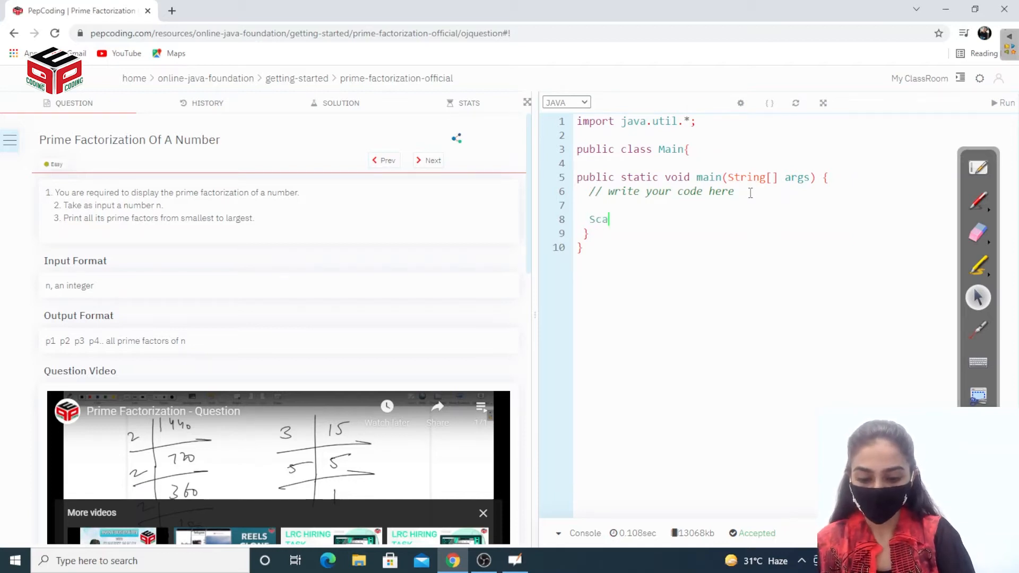
text(nner)
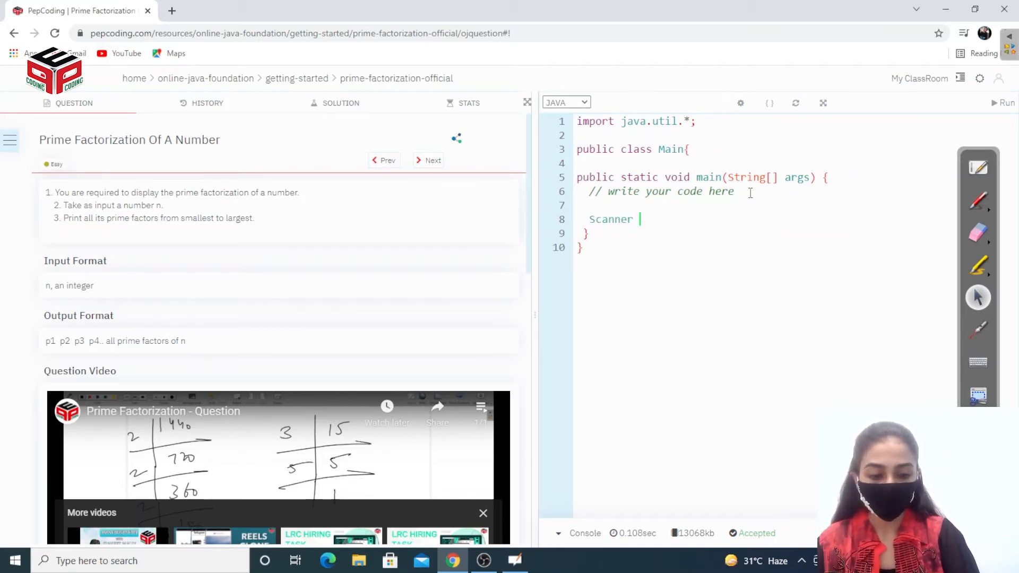
key(Backspace)
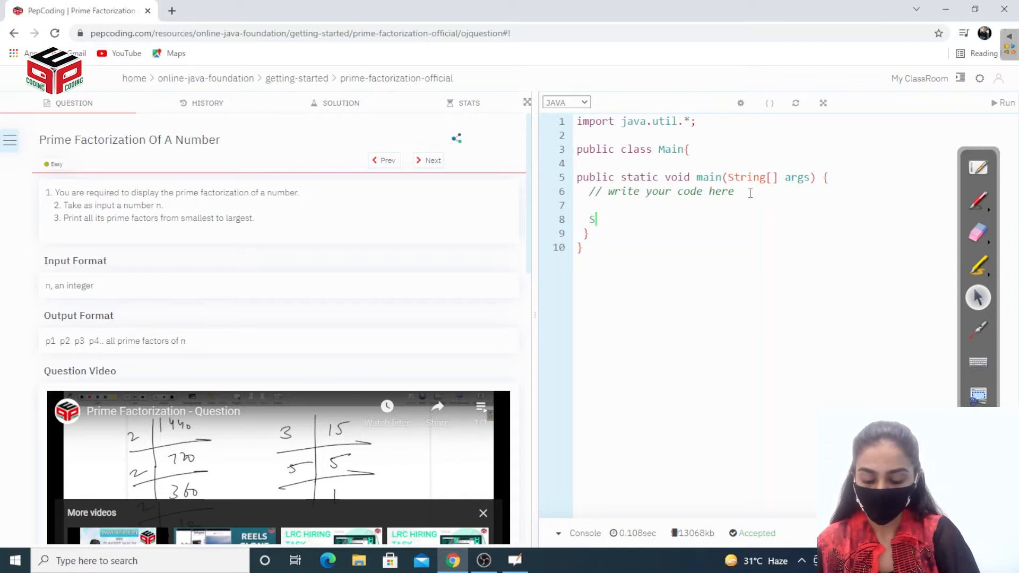
text(canner sc)
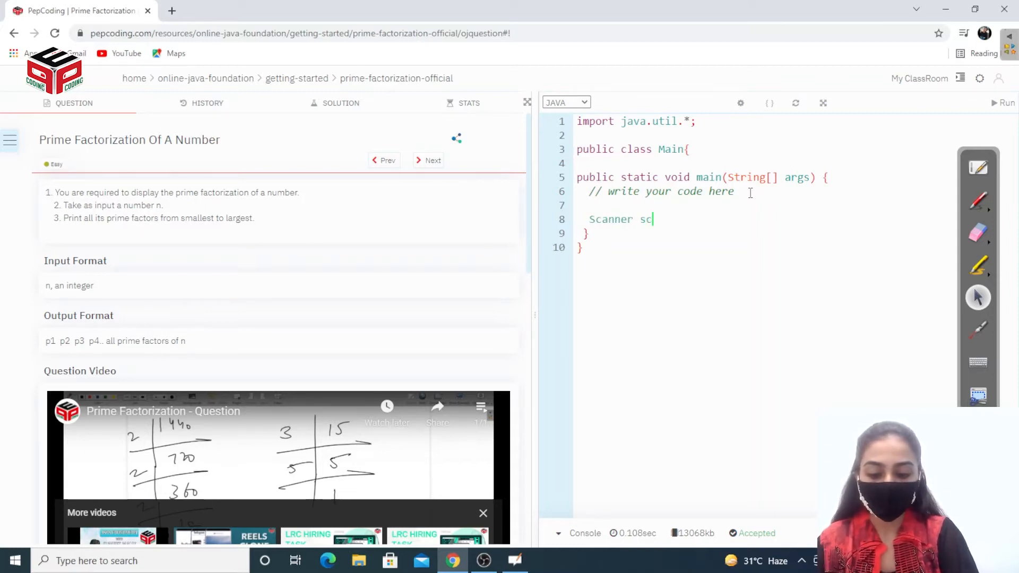
text(n =)
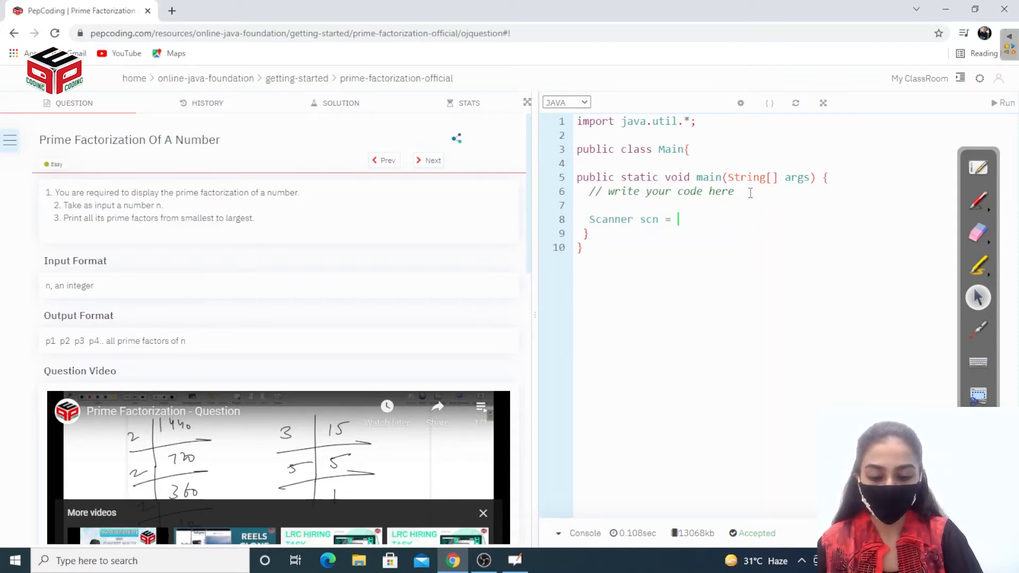
text(new Scanne)
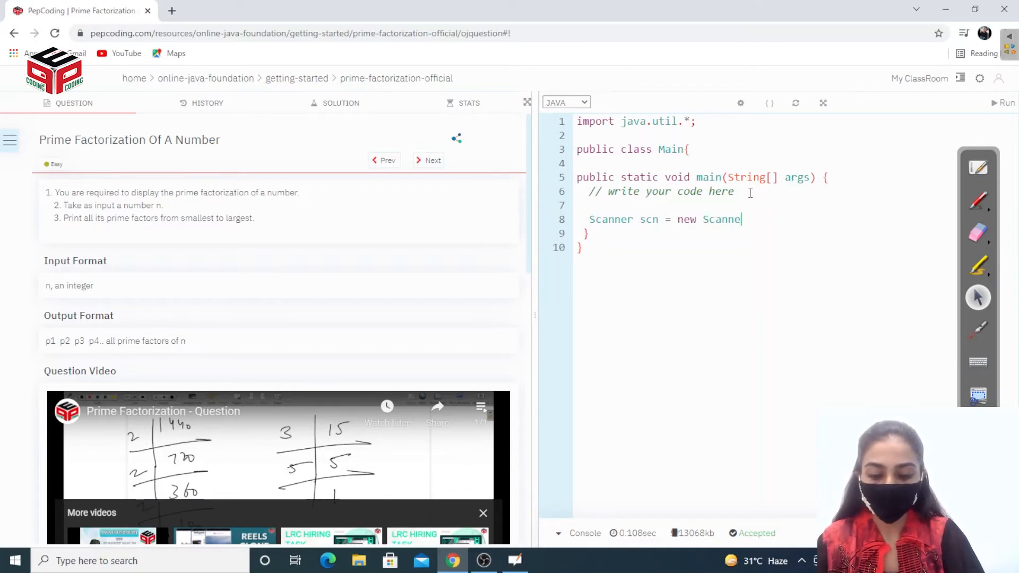
text(();)
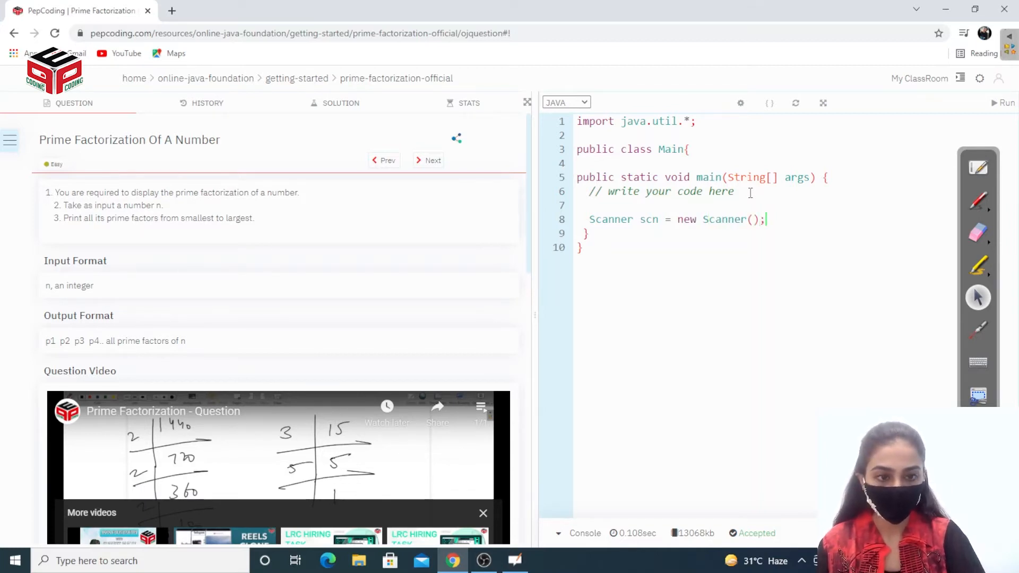
text(System)
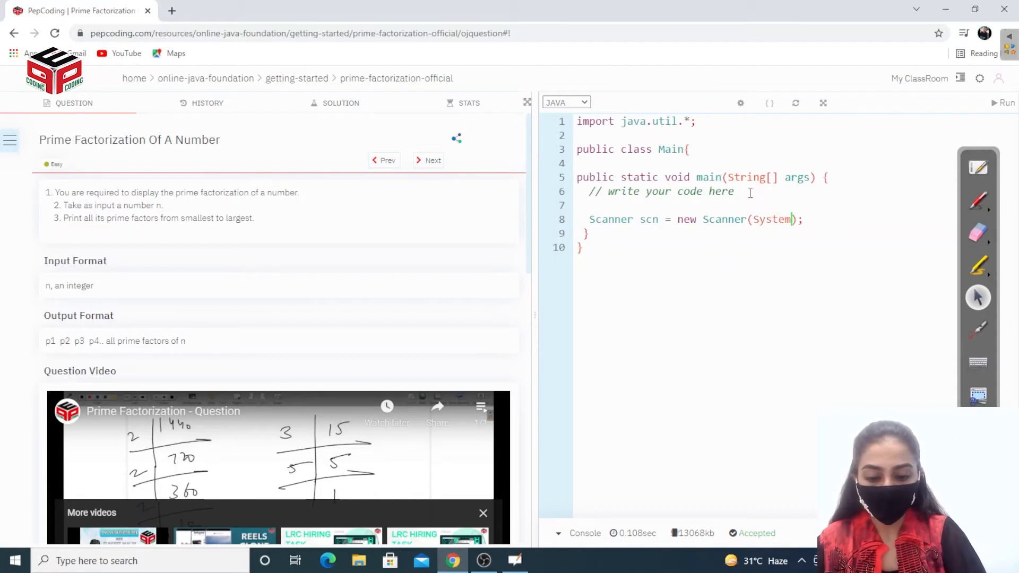
text(.in))
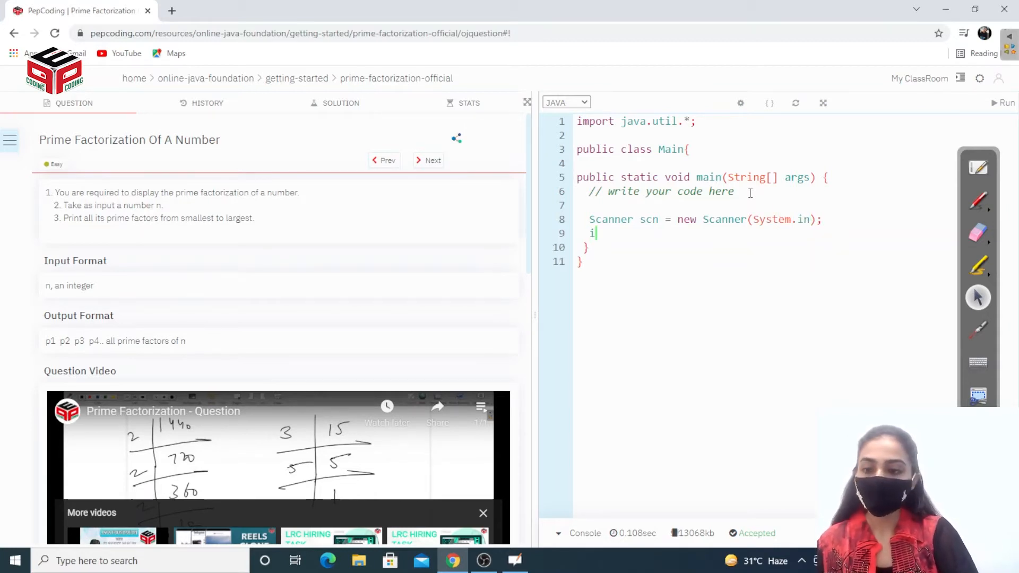
text(nt n = scn.)
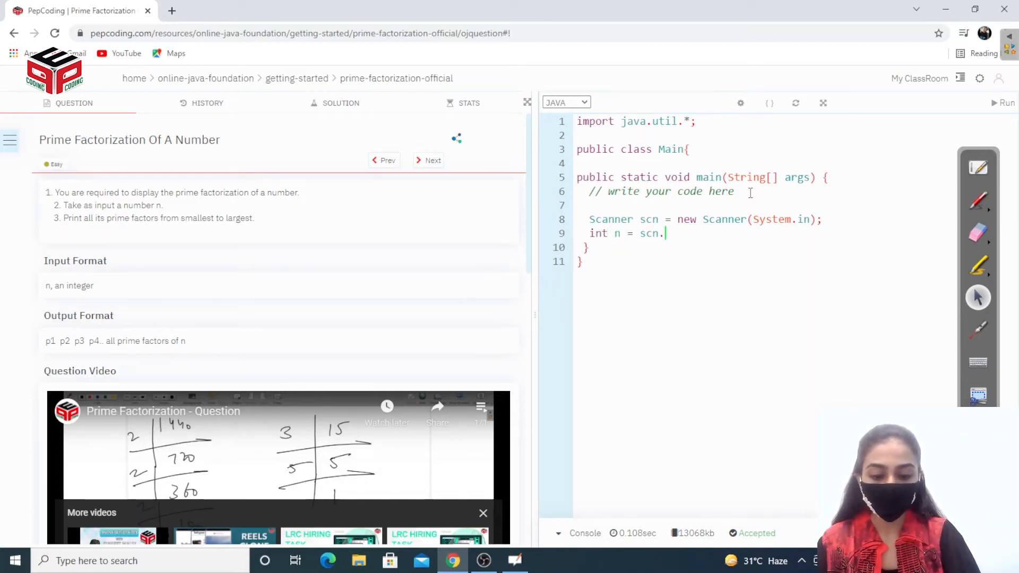
text(nextInt)
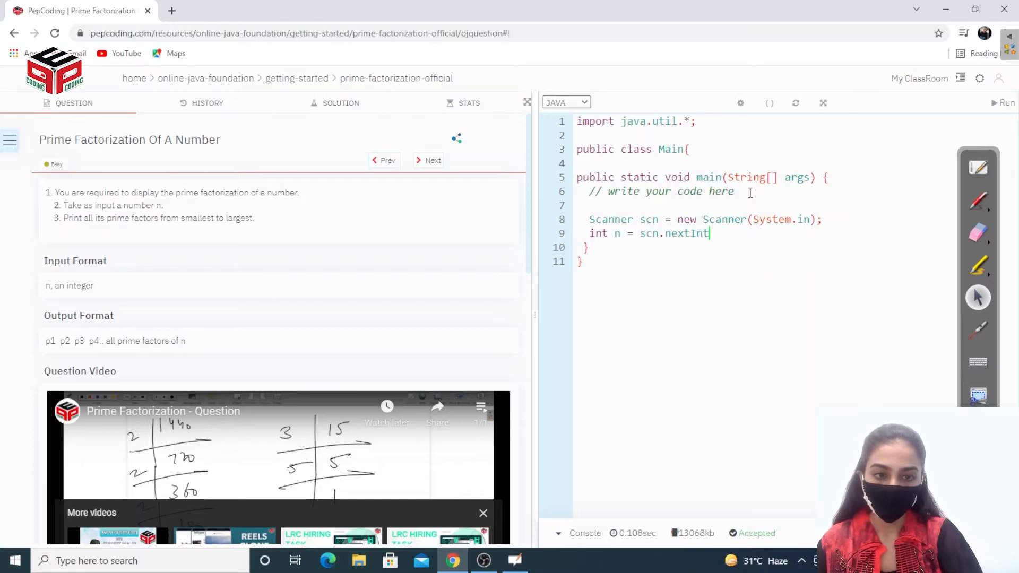
text(())
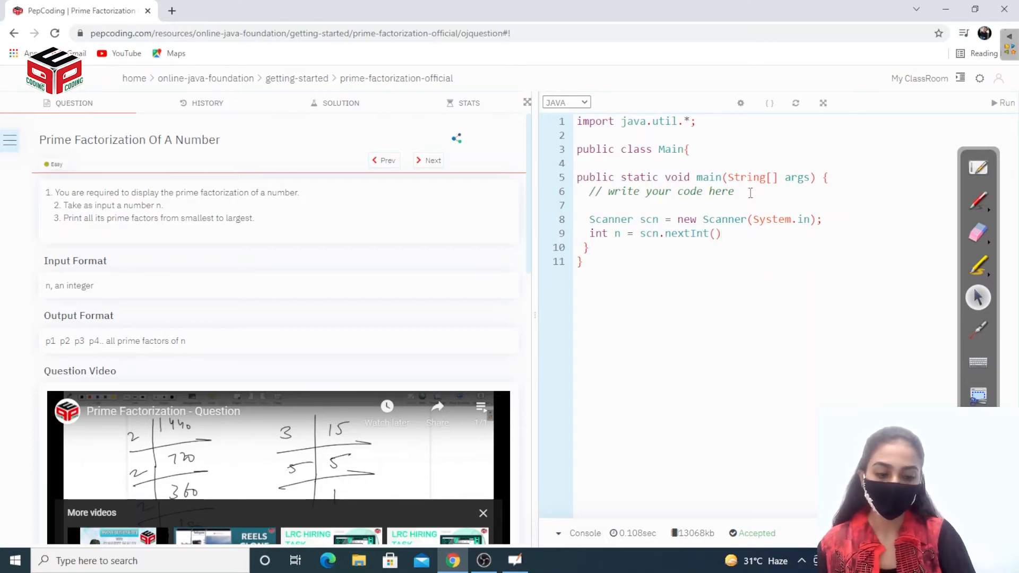
text(;)
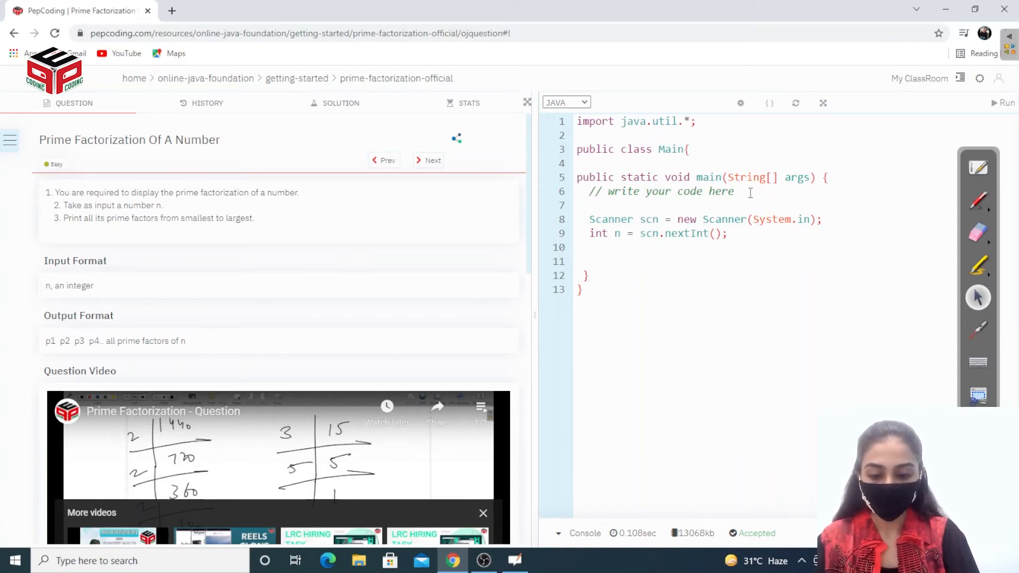
- Write a for loop header with int div starting at 2 and running up to n
text(for())
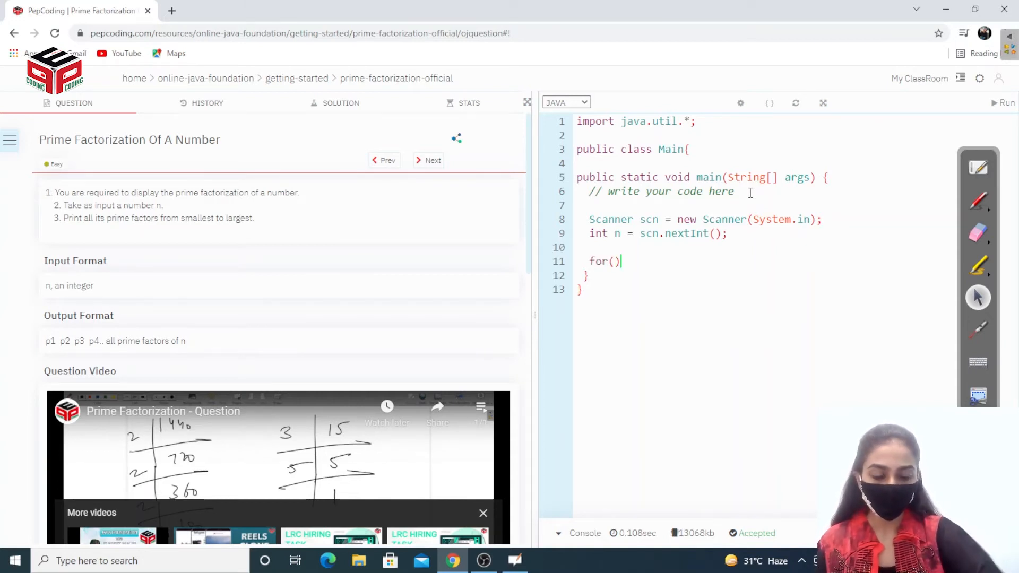
text(int)
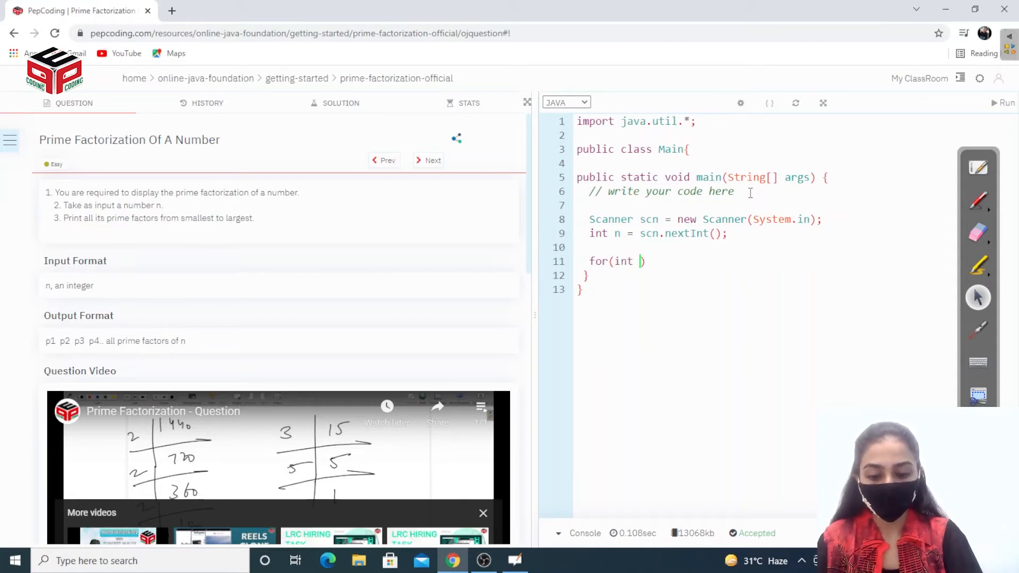
text(div =)
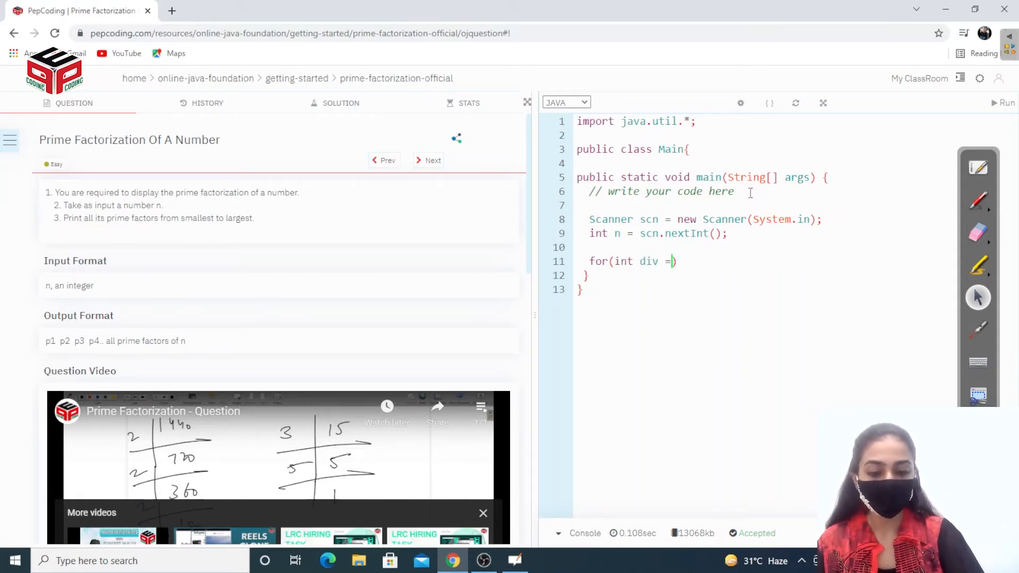
text(2; div<)
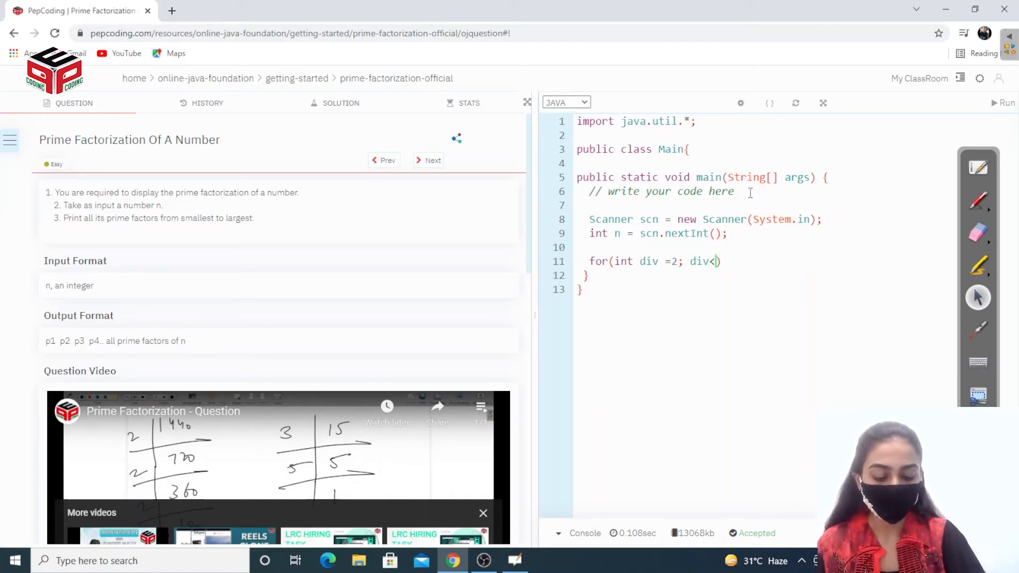
text(=)
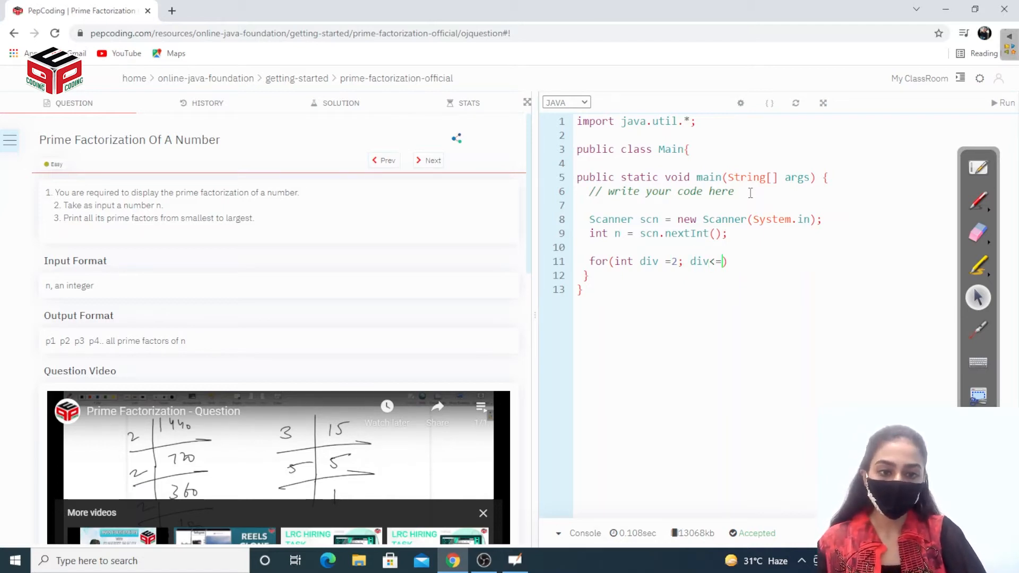
text(n; div++)
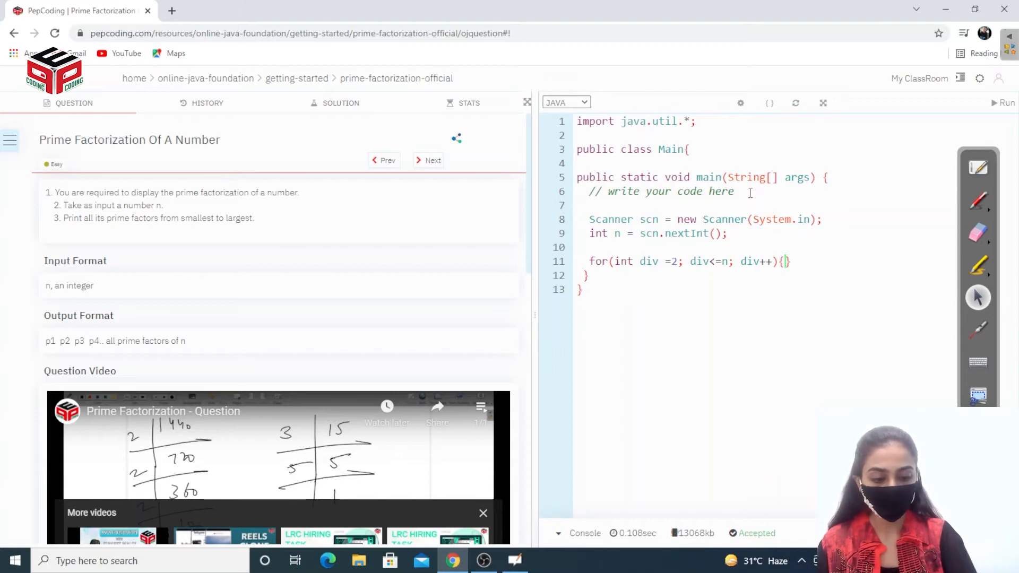
key(Enter)
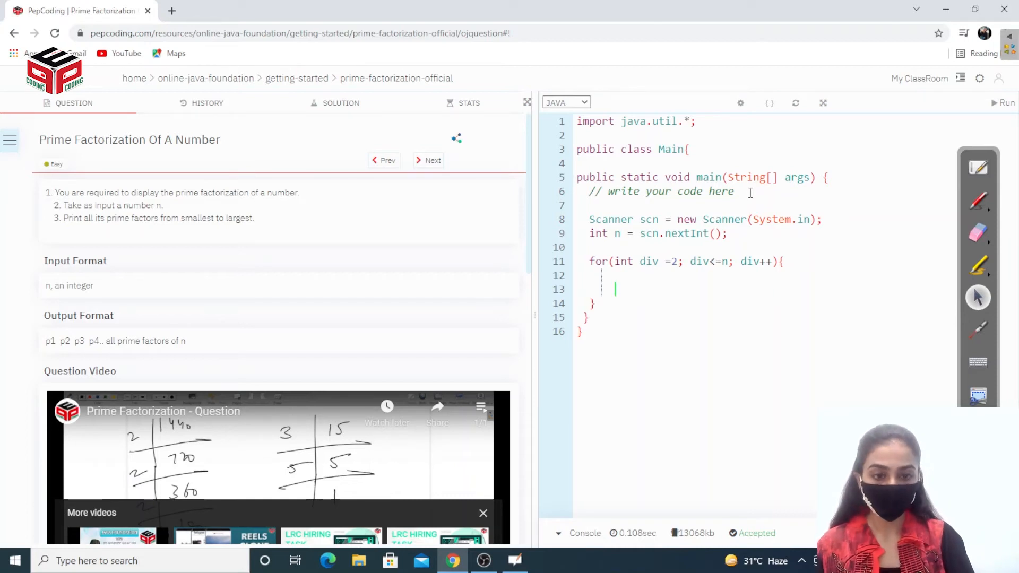
- Nest a while (n % div == 0) loop inside it that sets n = n/div
text(whi)
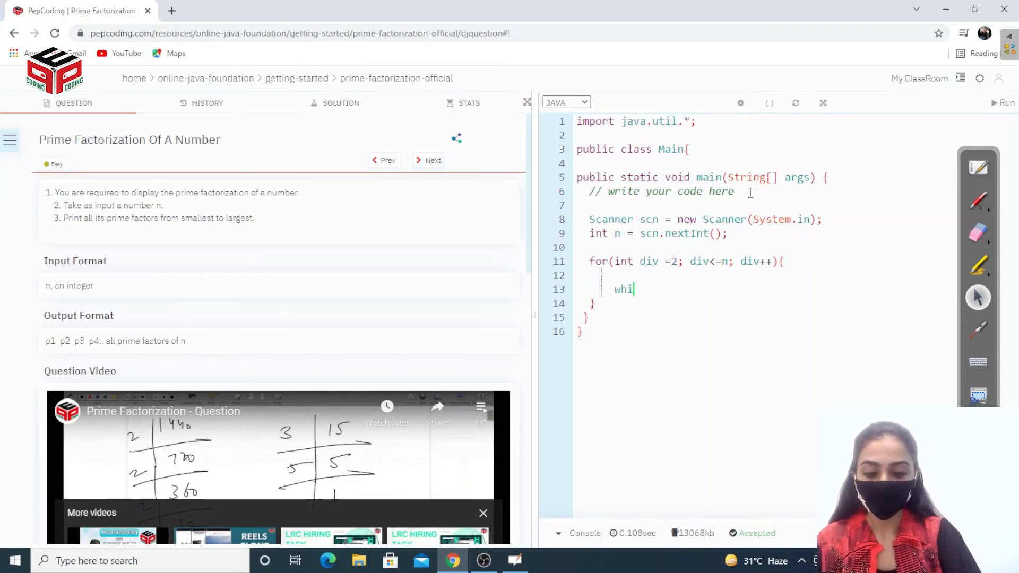
text(le())
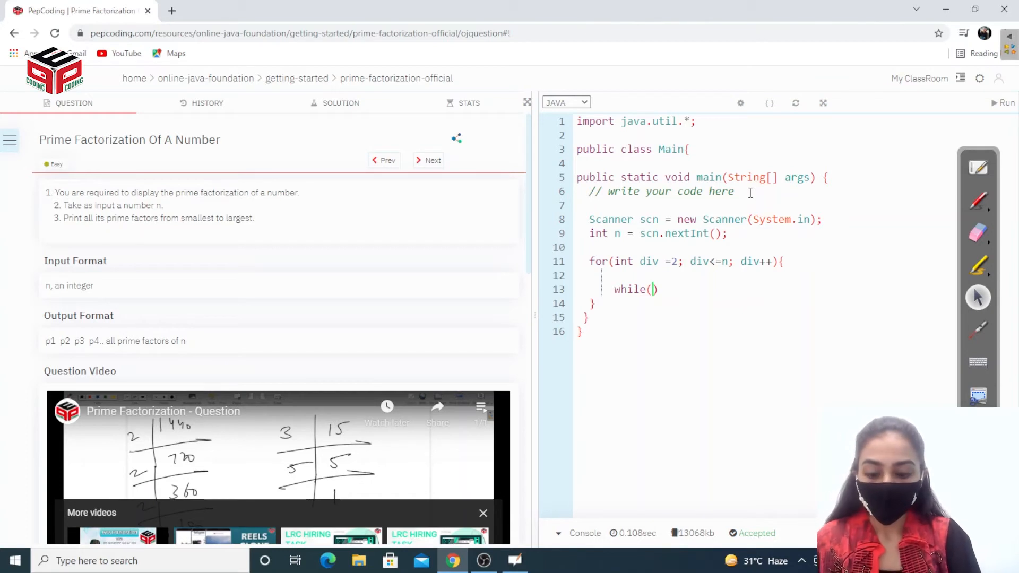
text(n)
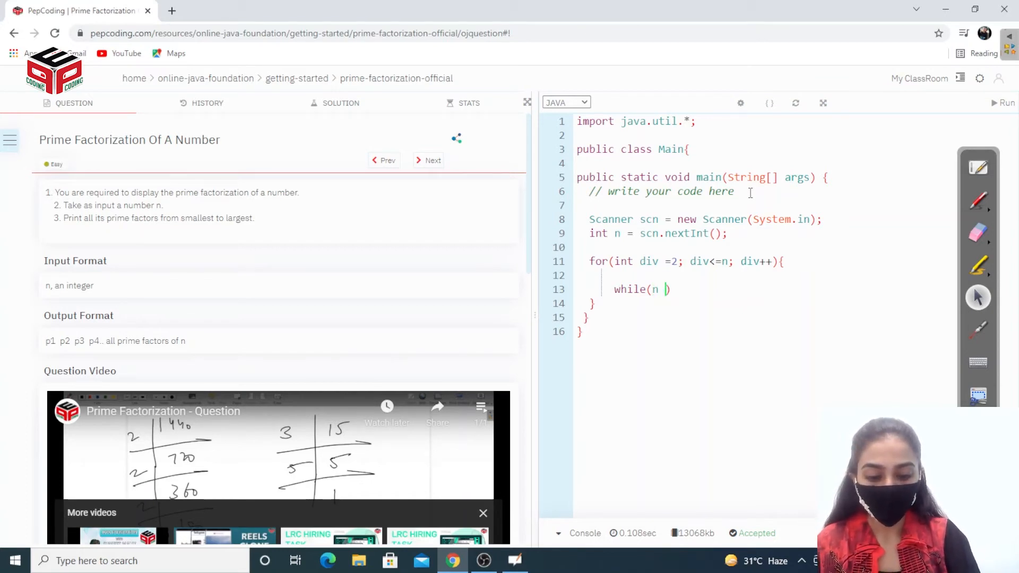
text(%)
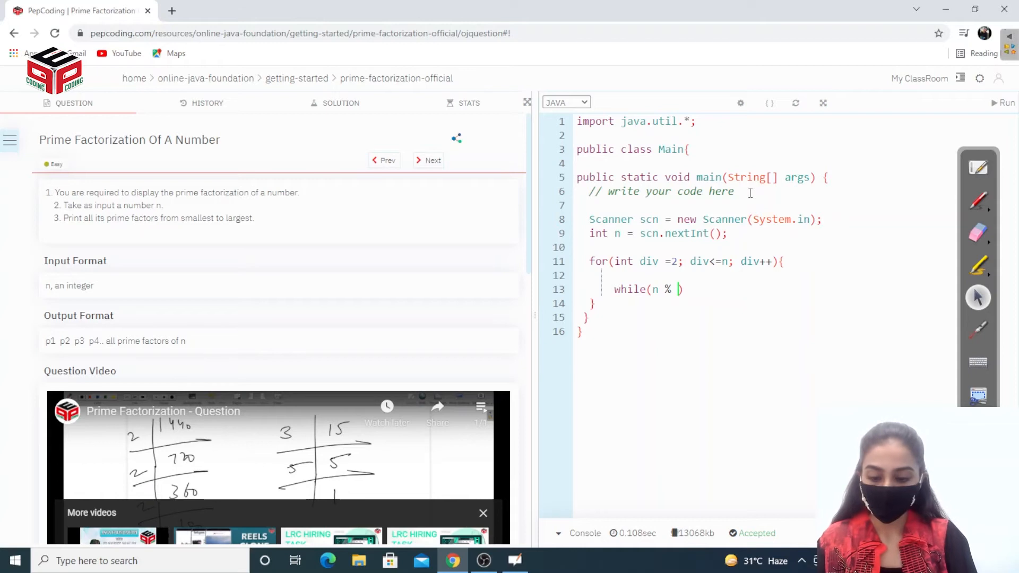
text(div)
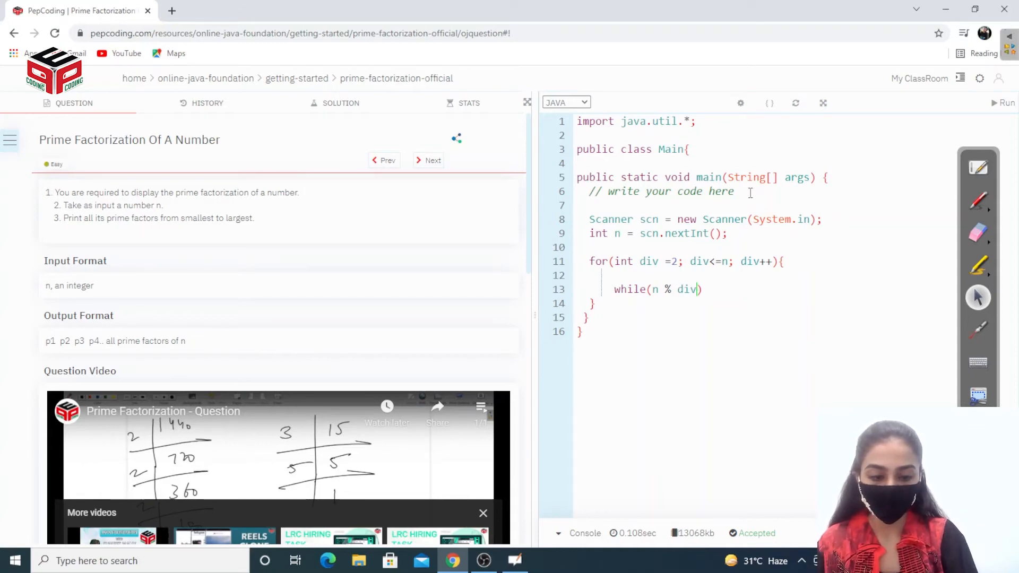
text(==0)
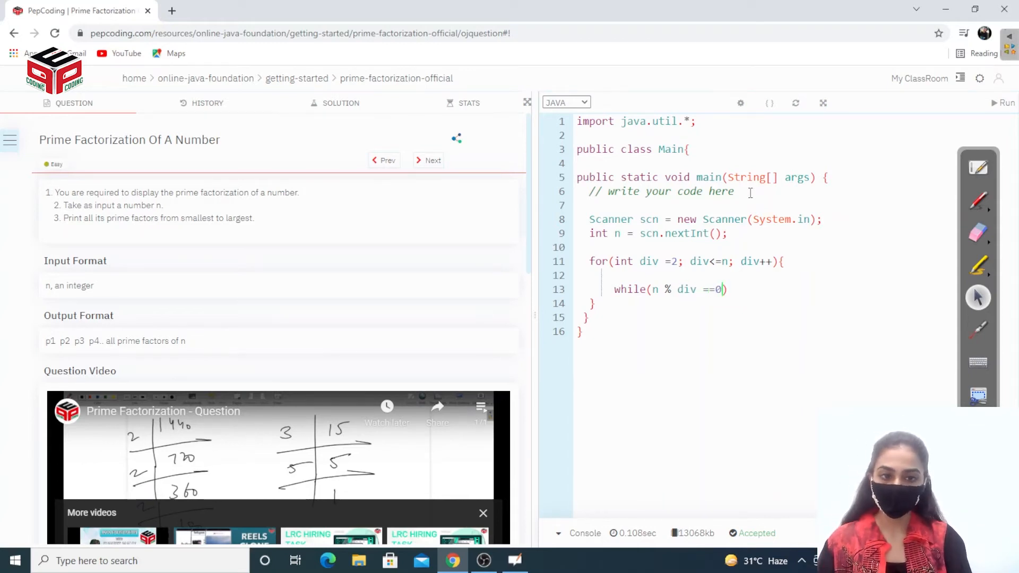
text({})
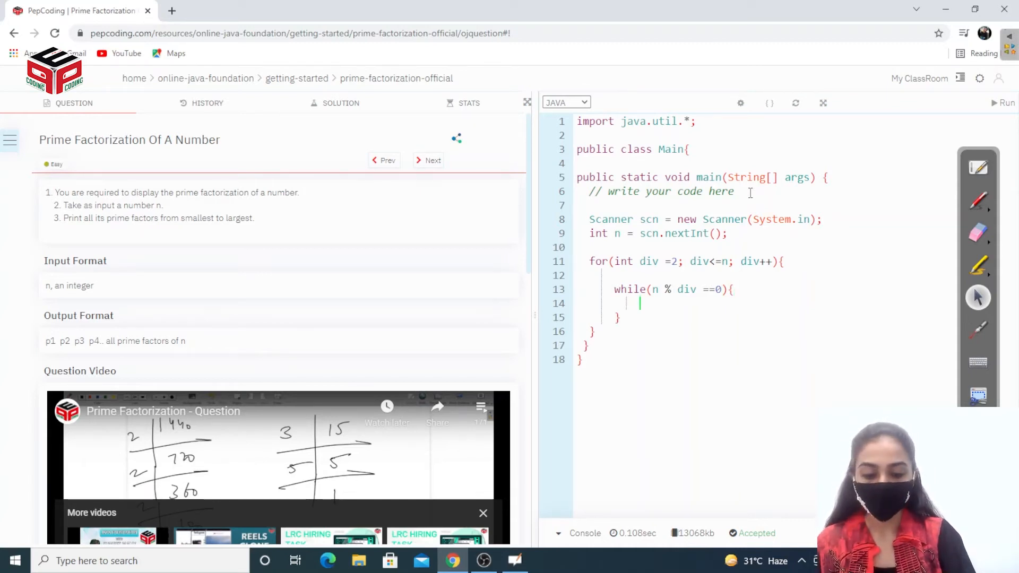
text(n=)
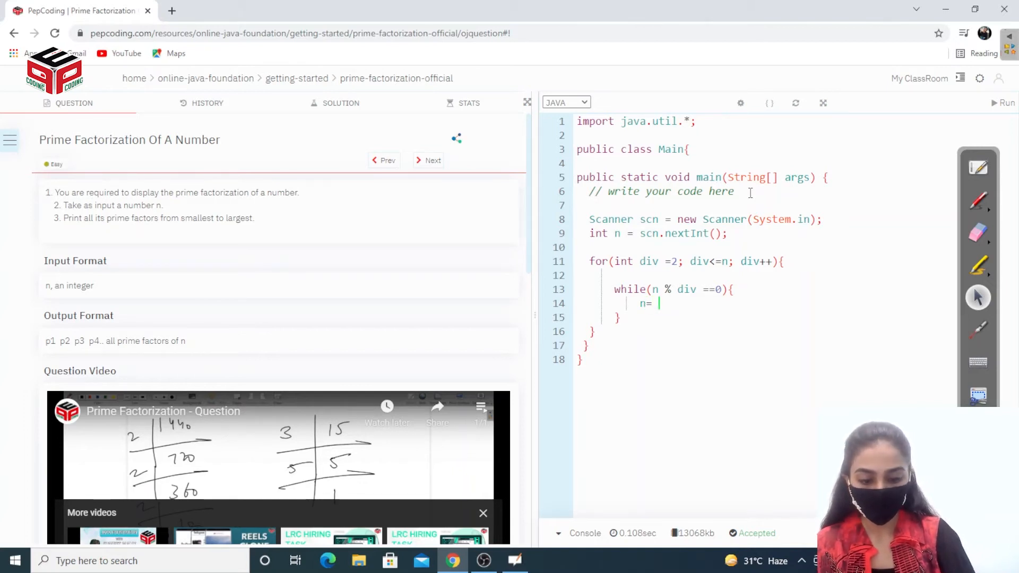
text(n/)
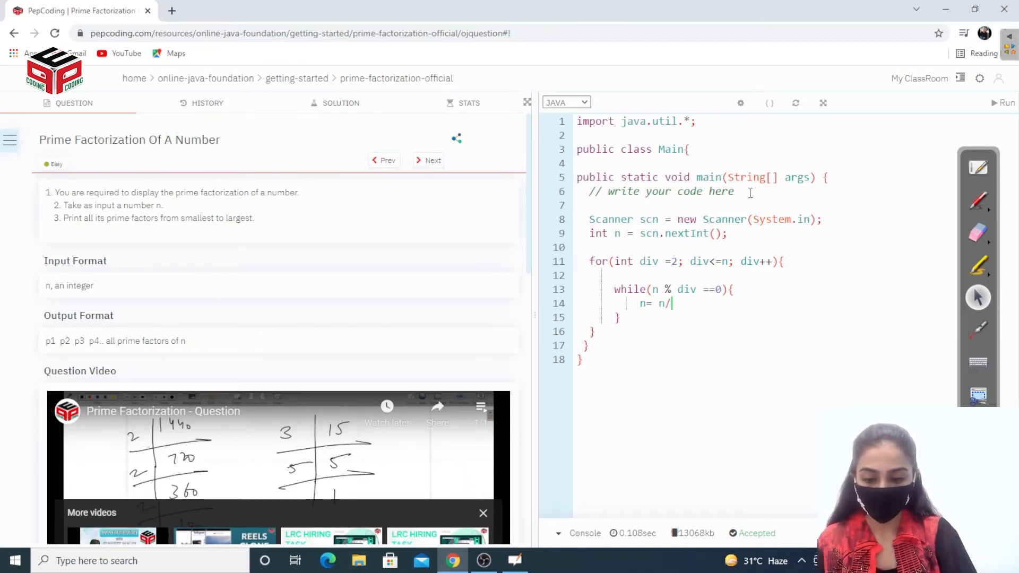
text(div)
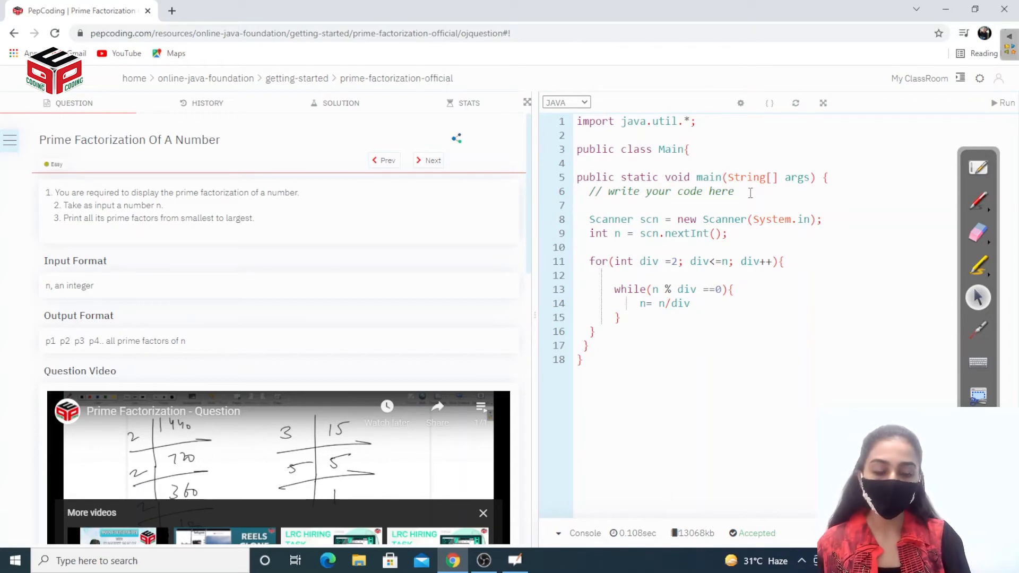
text(;)
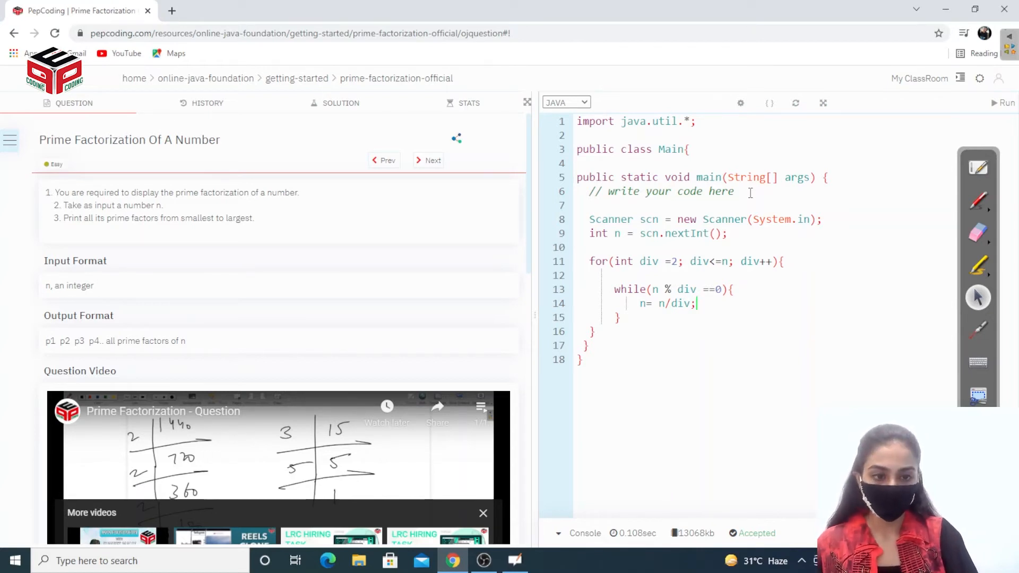
key(enter)
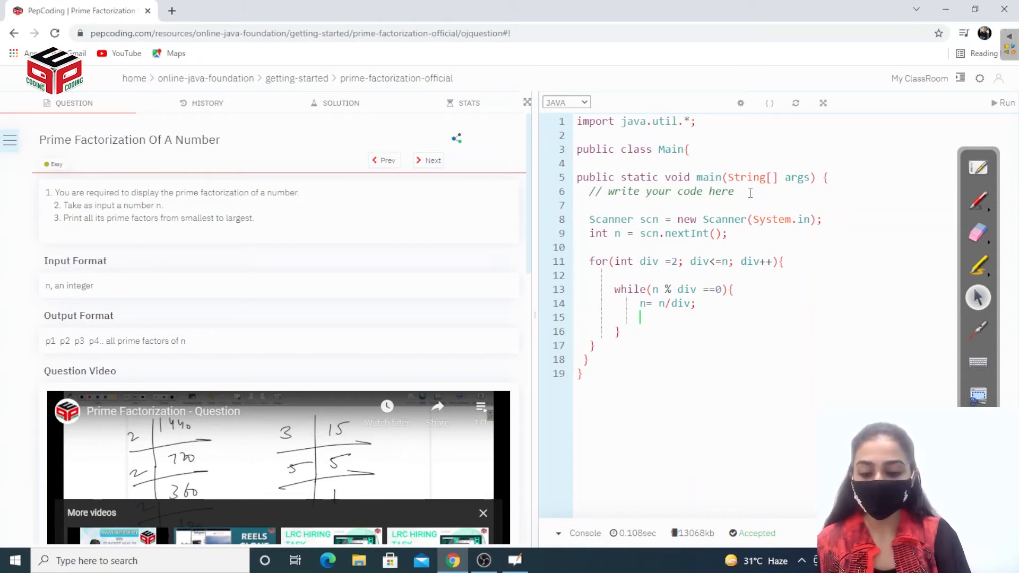
- Print div followed by a space inside the while loop
text(System.out)
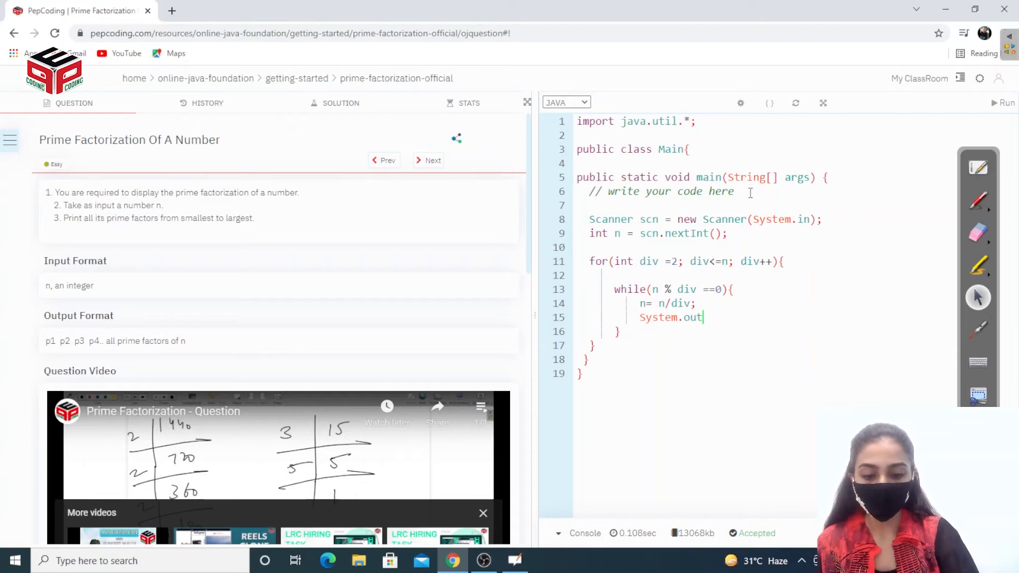
text(.printl)
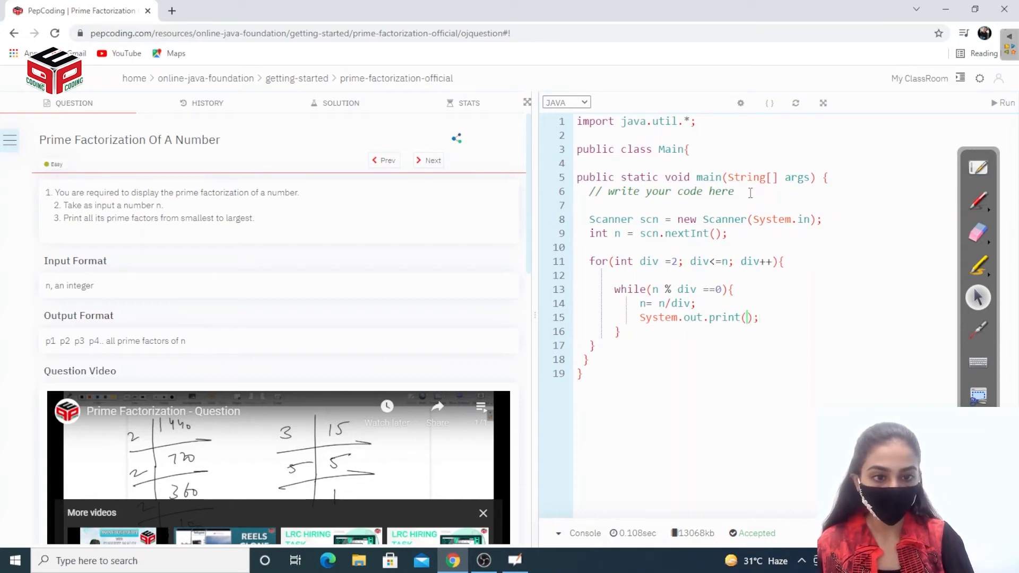
text(div)
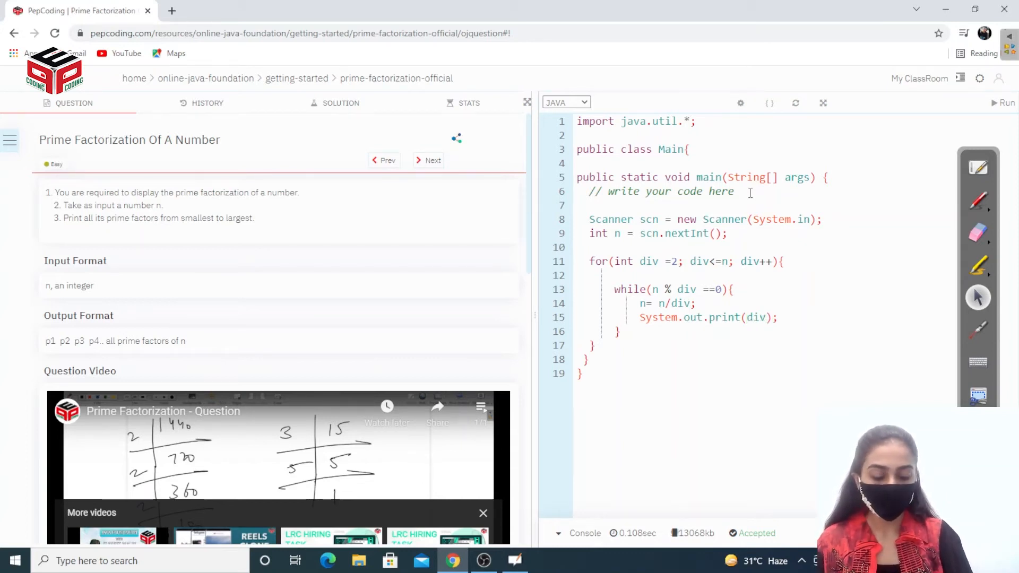
text(" ")
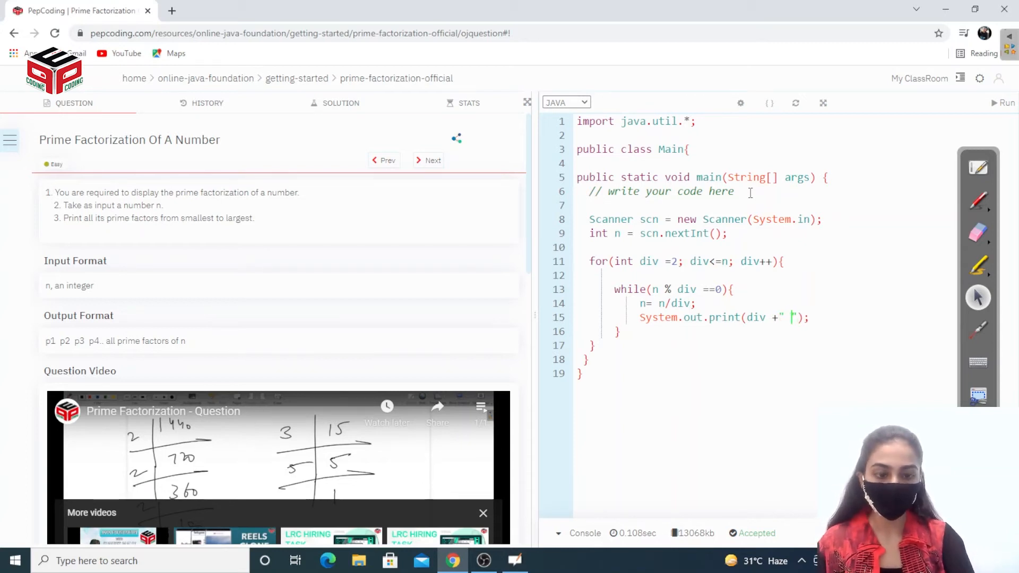
scroll(down, 3)
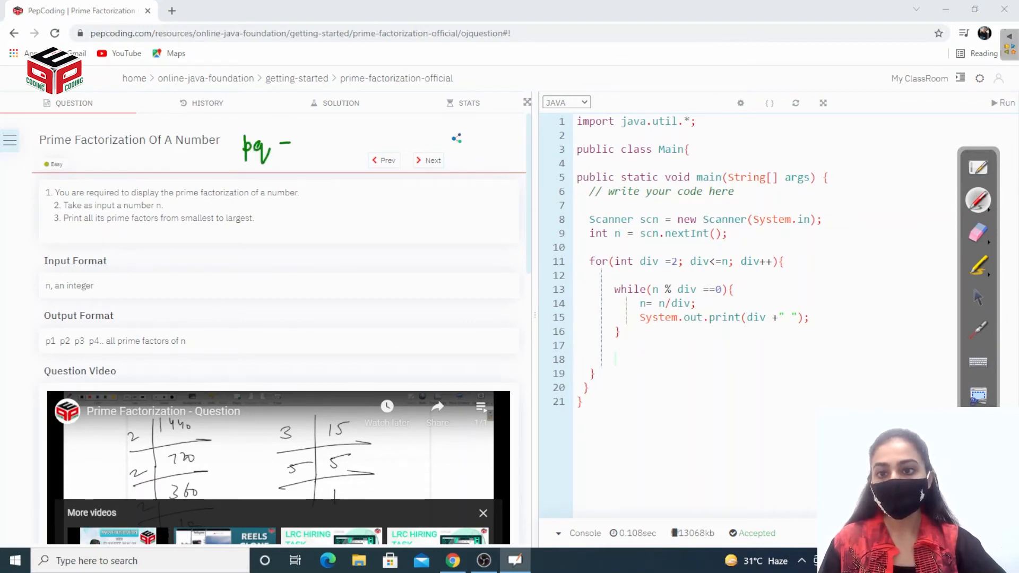
- Write pq = n with p > √n and q > √n, then clear the annotations
drag(283, 146, 318, 146)
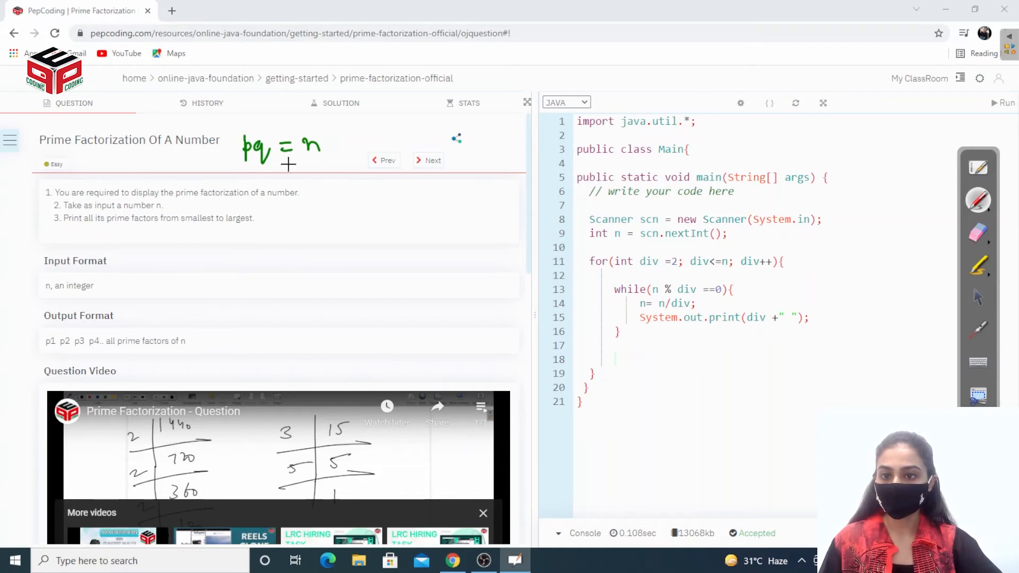
mouse_move(263, 195)
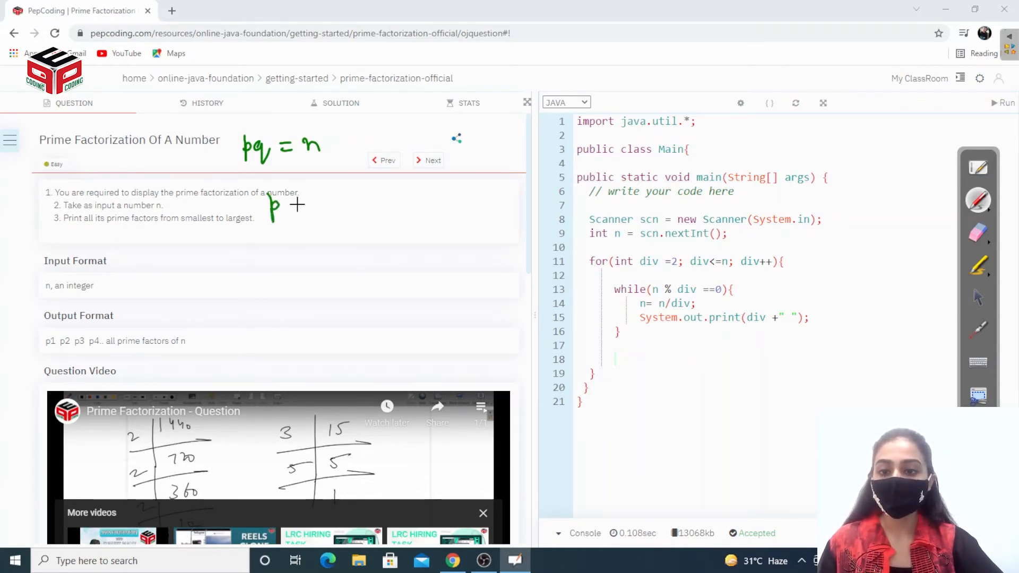
drag(298, 194, 312, 221)
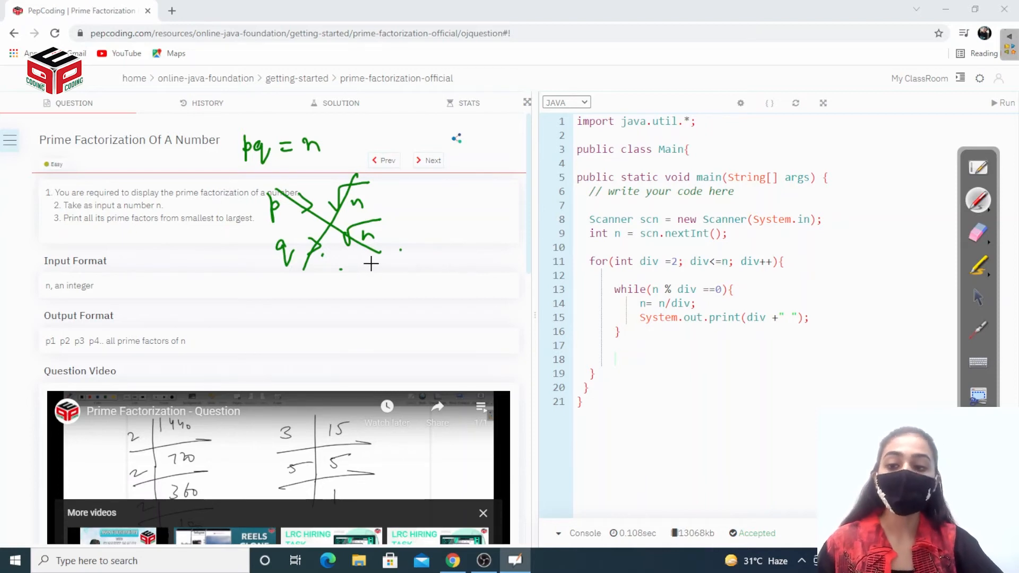
mouse_move(499, 191)
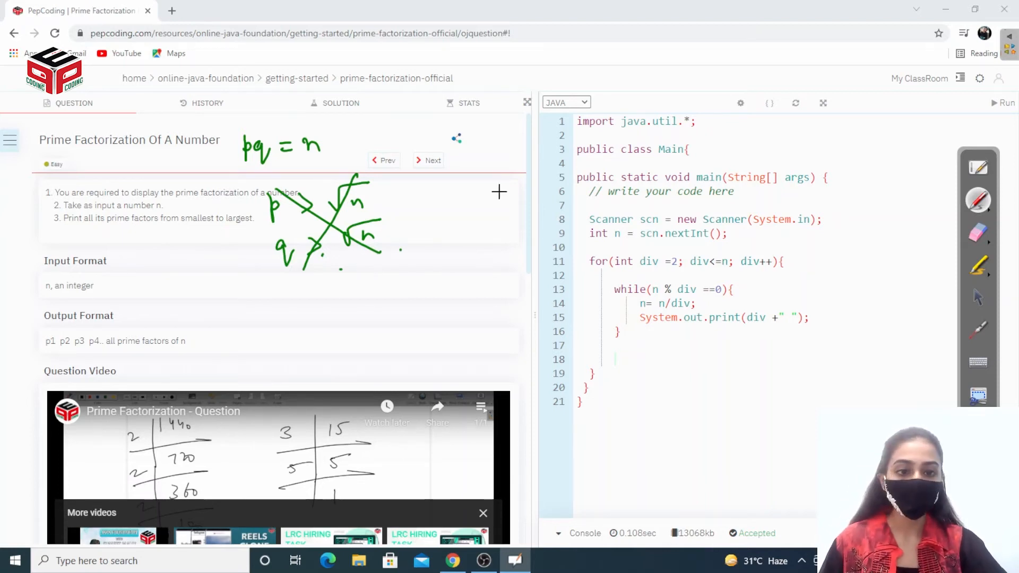
click(978, 232)
text( * div )
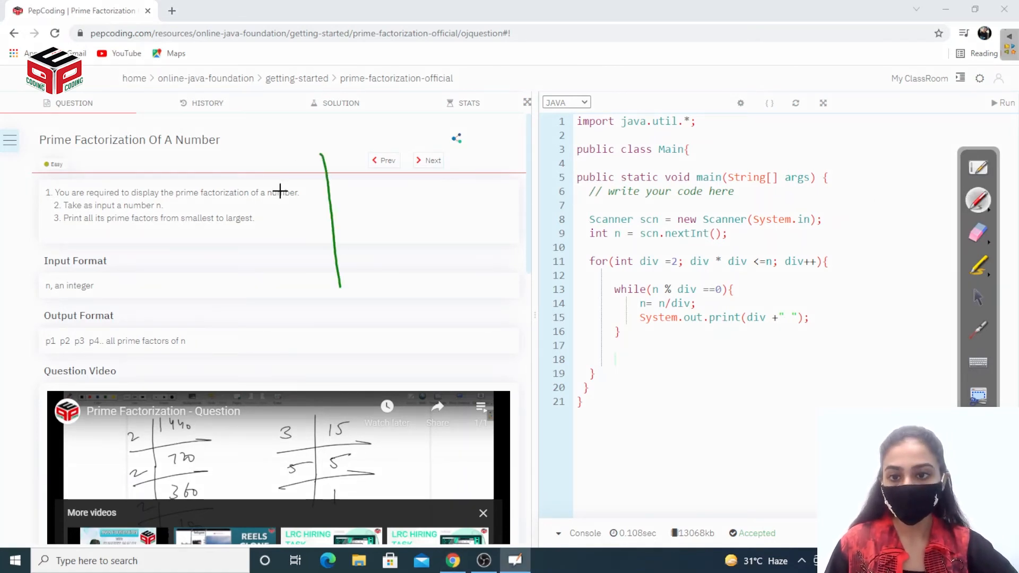
- Work 46 ÷ 2 = 23, list divisors up to 23, circle 23 and underline the loop condition
drag(280, 190, 435, 167)
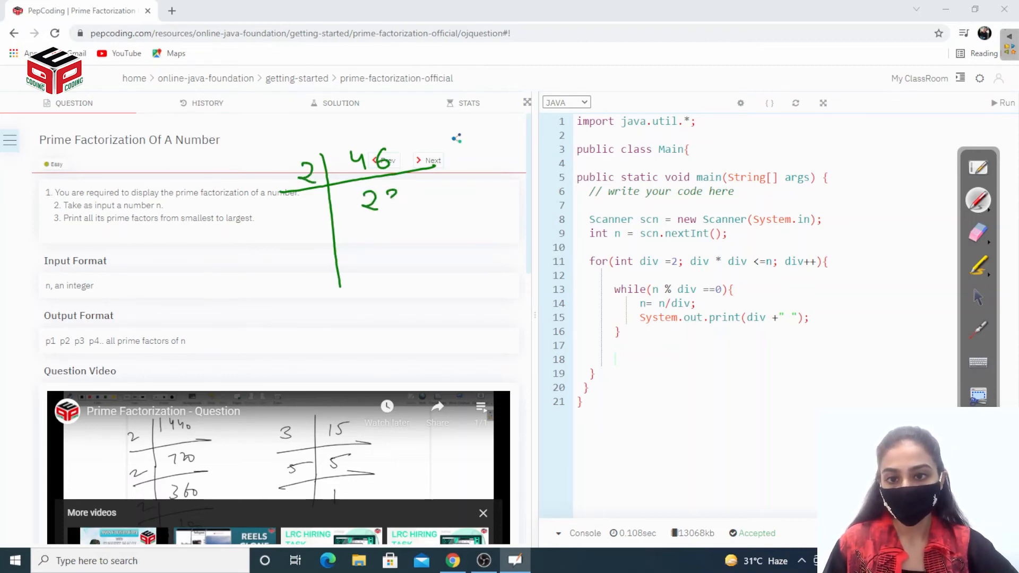
drag(293, 234, 474, 205)
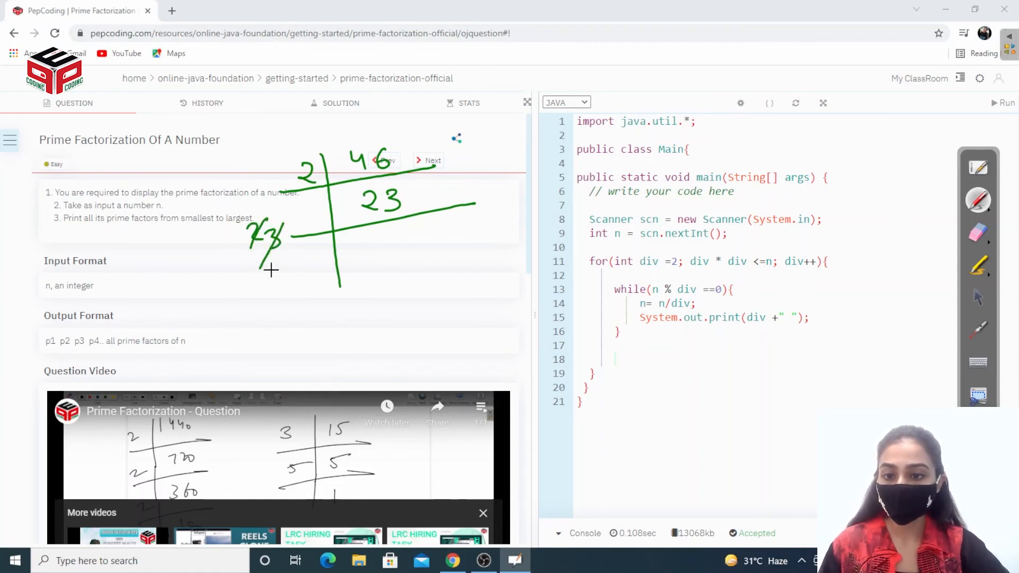
drag(269, 270, 286, 280)
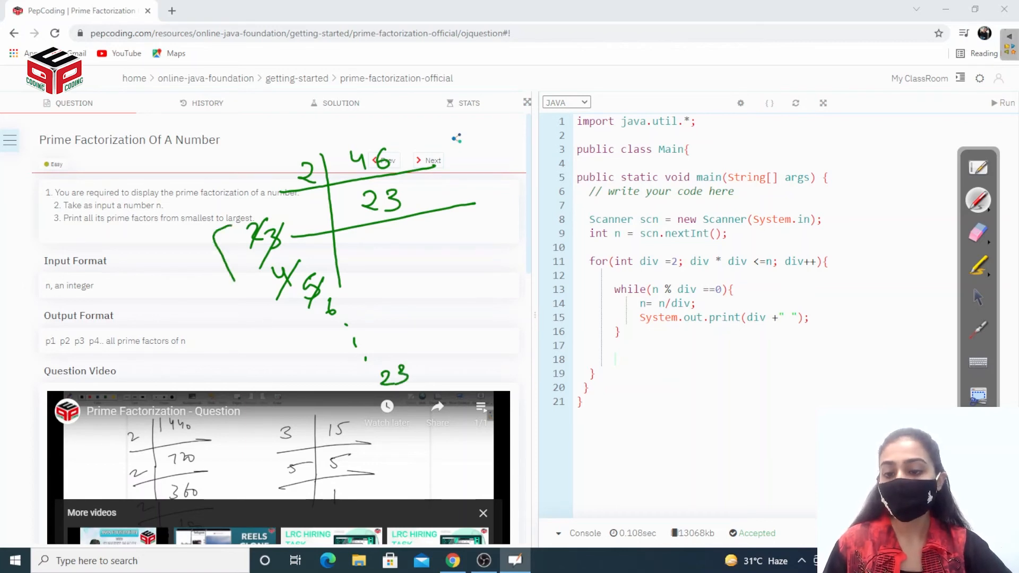
drag(221, 231, 325, 429)
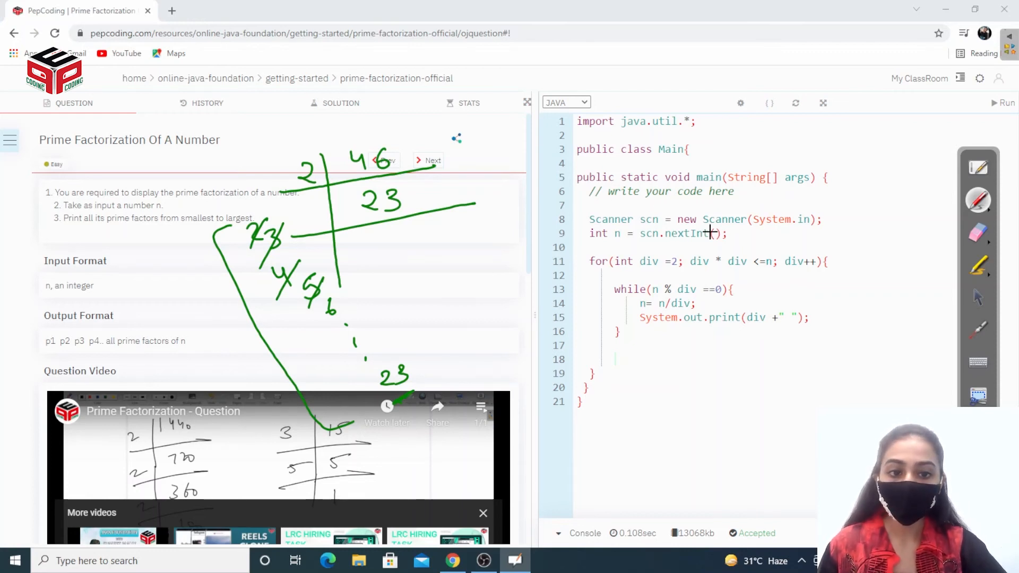
drag(646, 286, 754, 287)
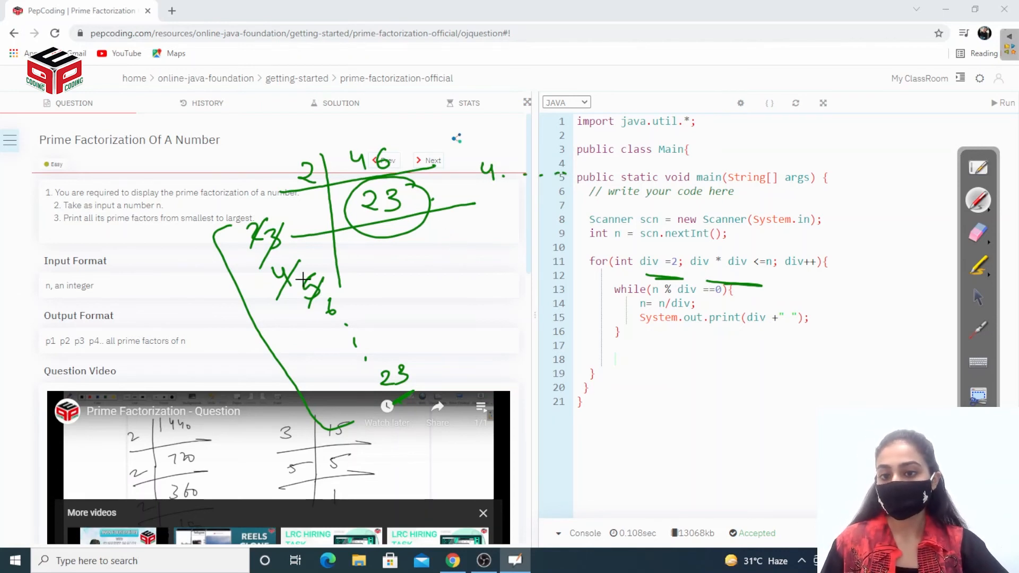
drag(306, 266, 318, 306)
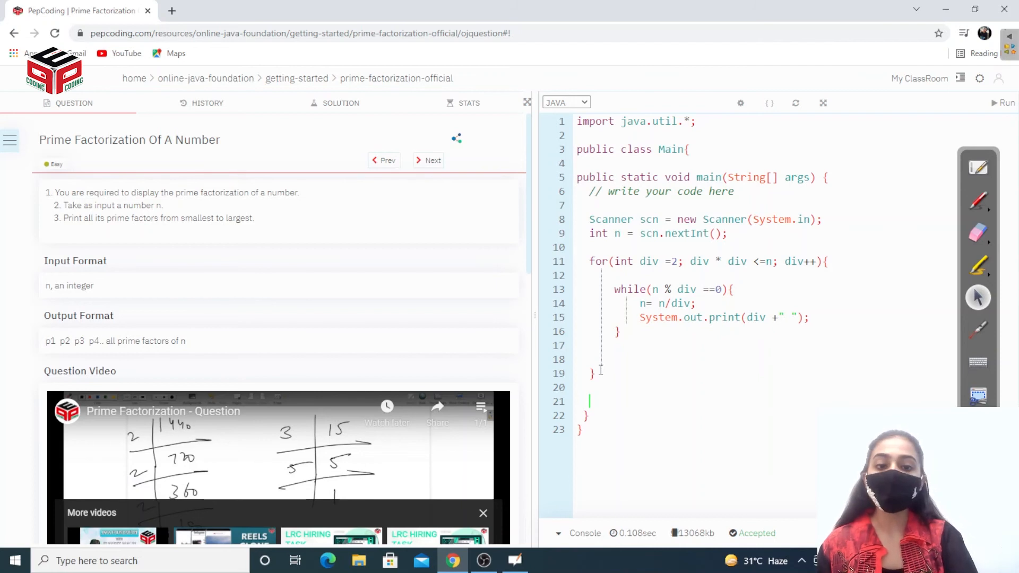
- Add 'if(n != 1){ System.out.println(n); }' below the for loop
text(i)
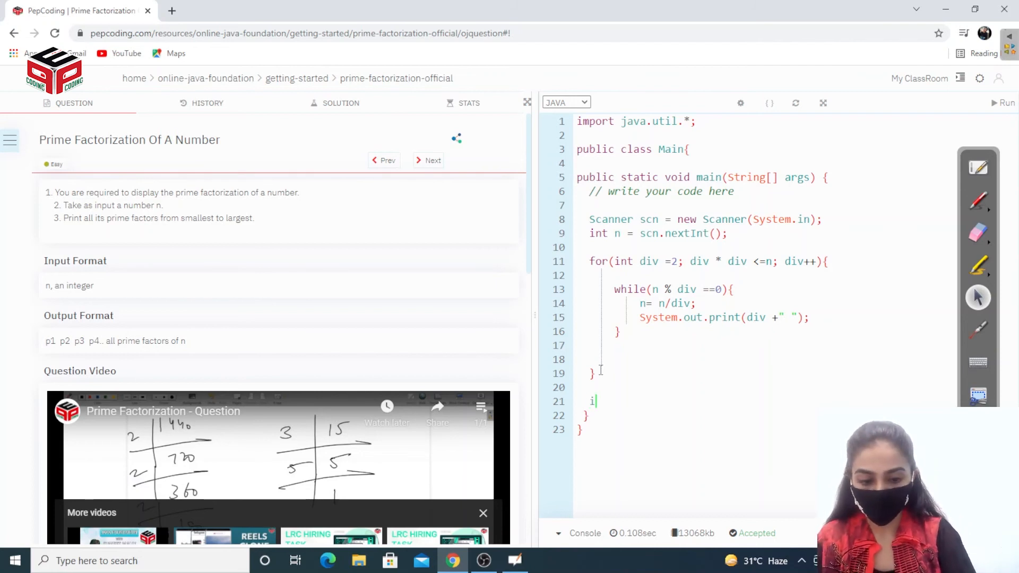
text(f())
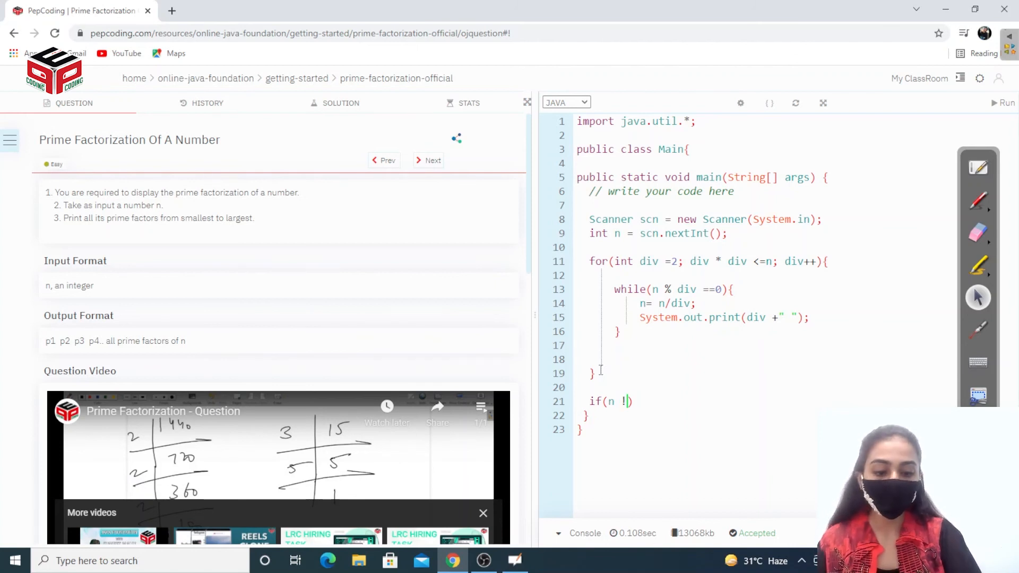
text(=1))
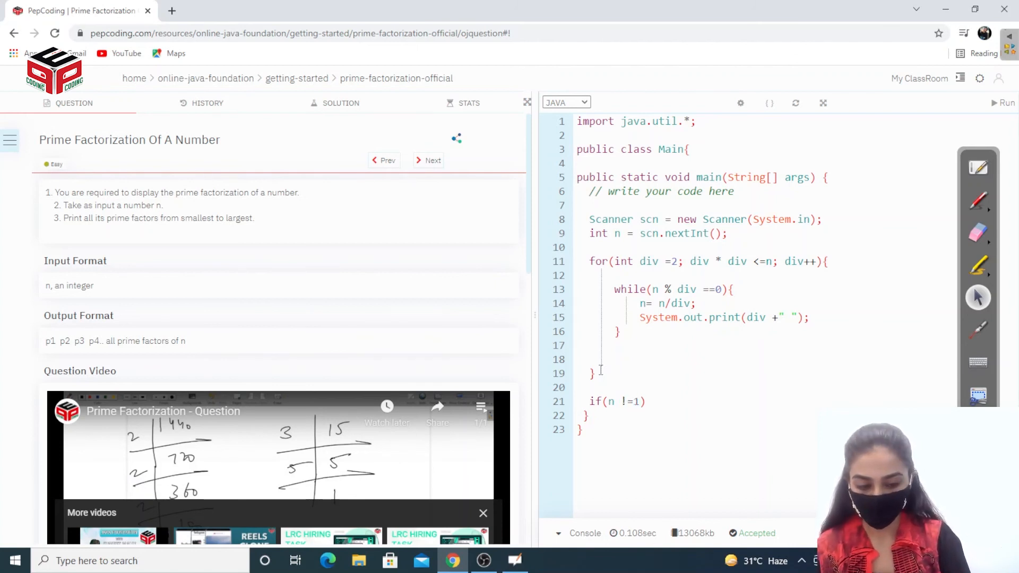
text({)
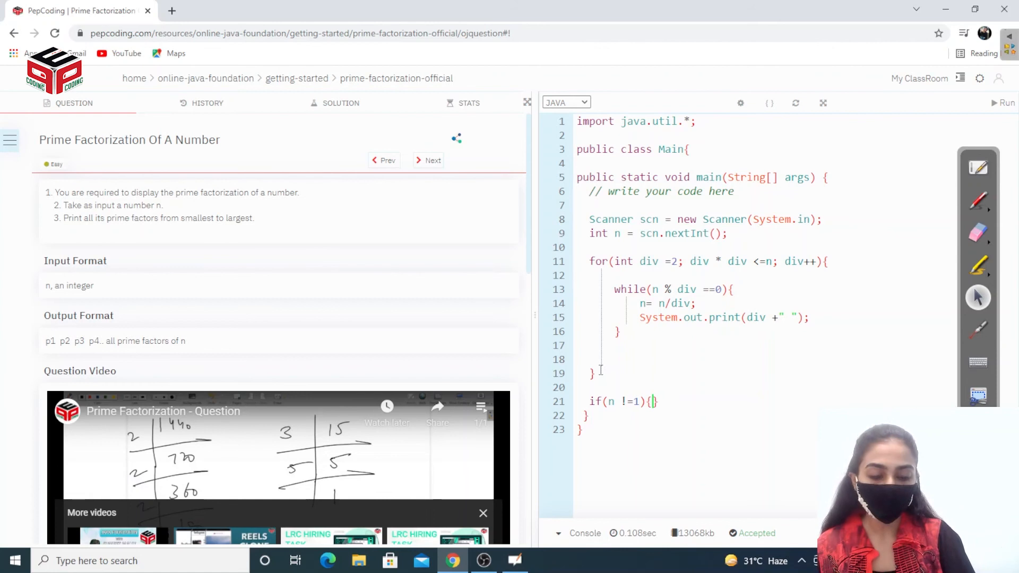
key(enter)
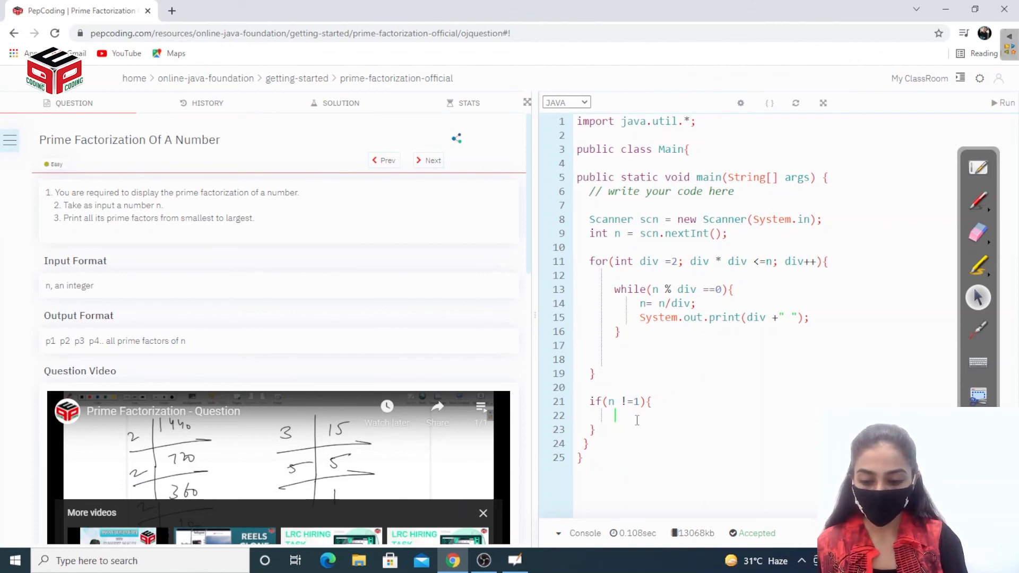
text(System)
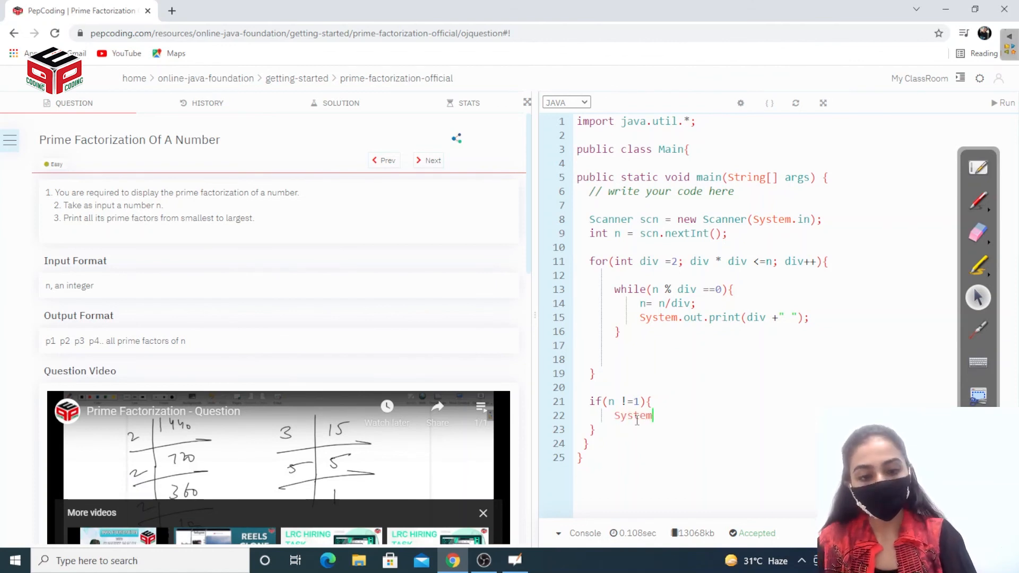
text(.out.)
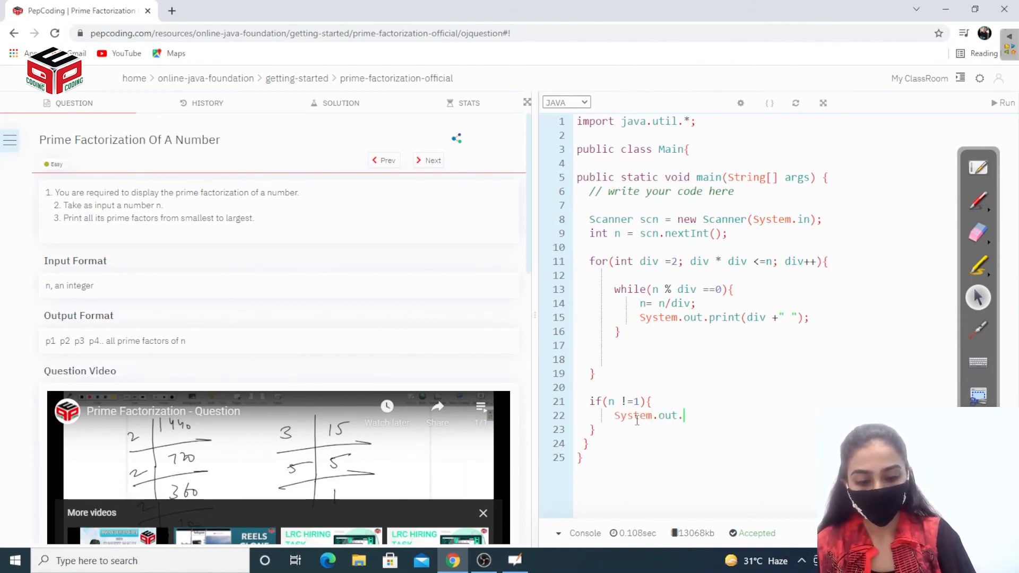
text(println)
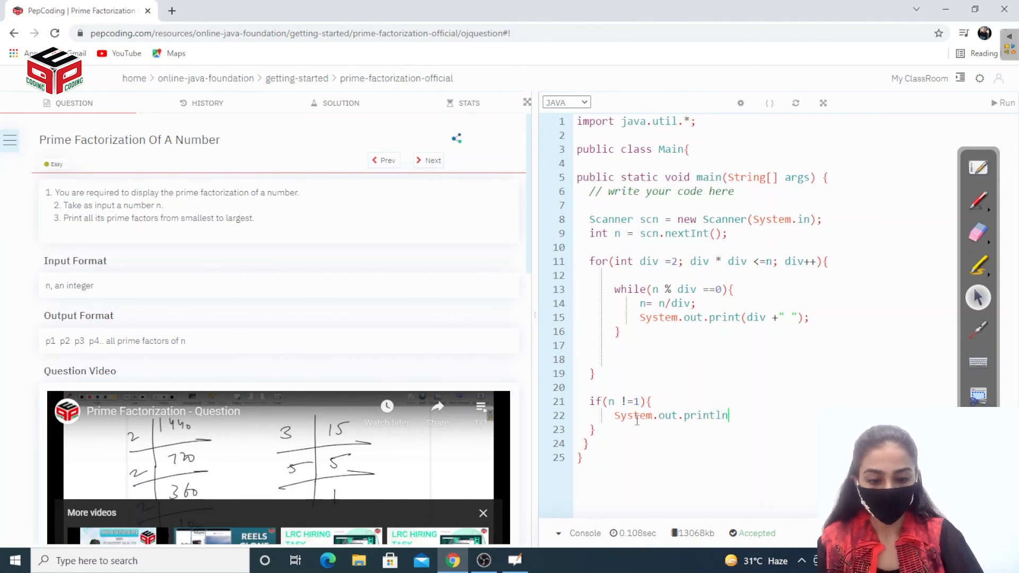
text(())
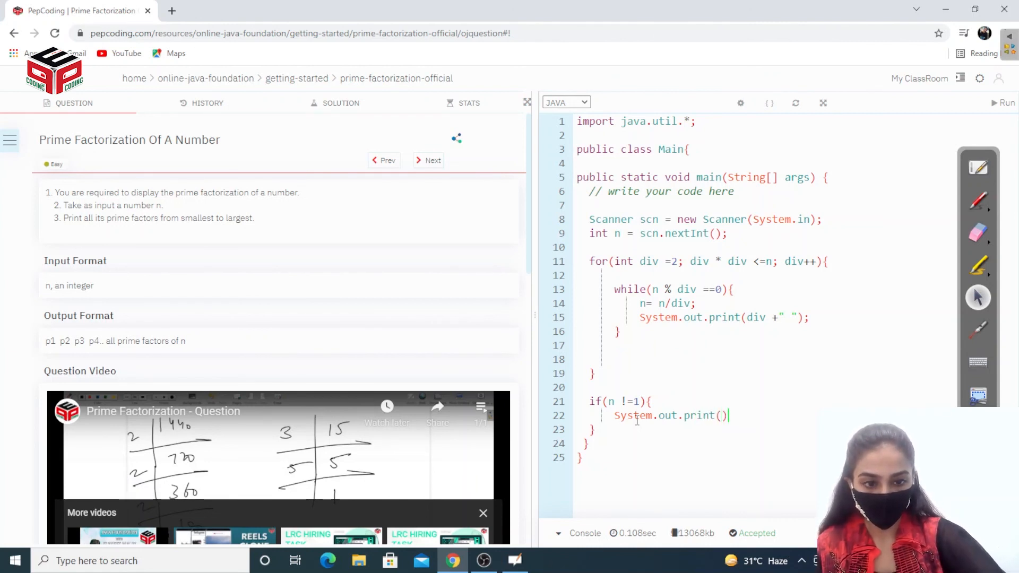
text(n)
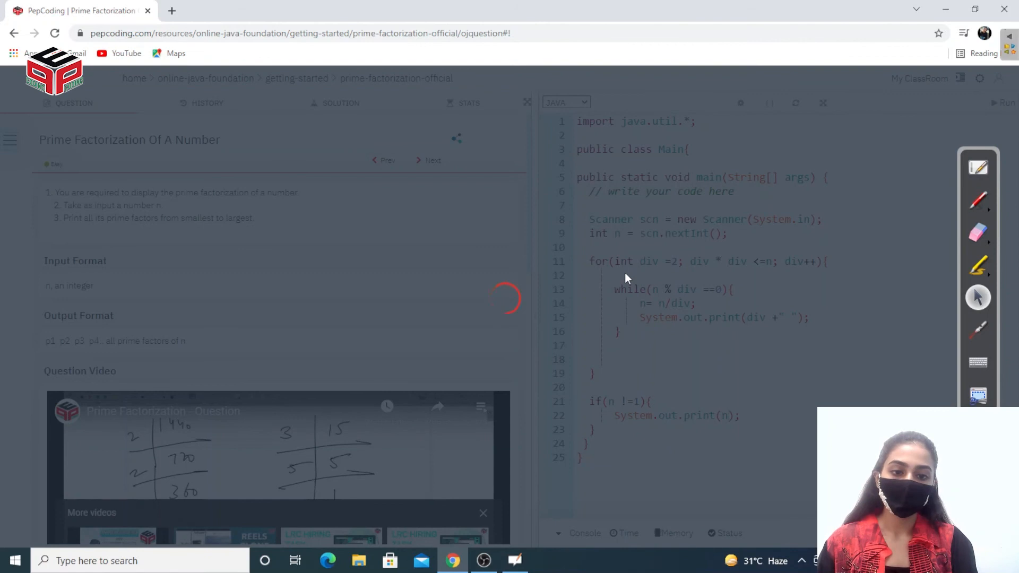
- Submit the solution and view the Correct Answer verdict scoring 10.00 / 10
click(1002, 102)
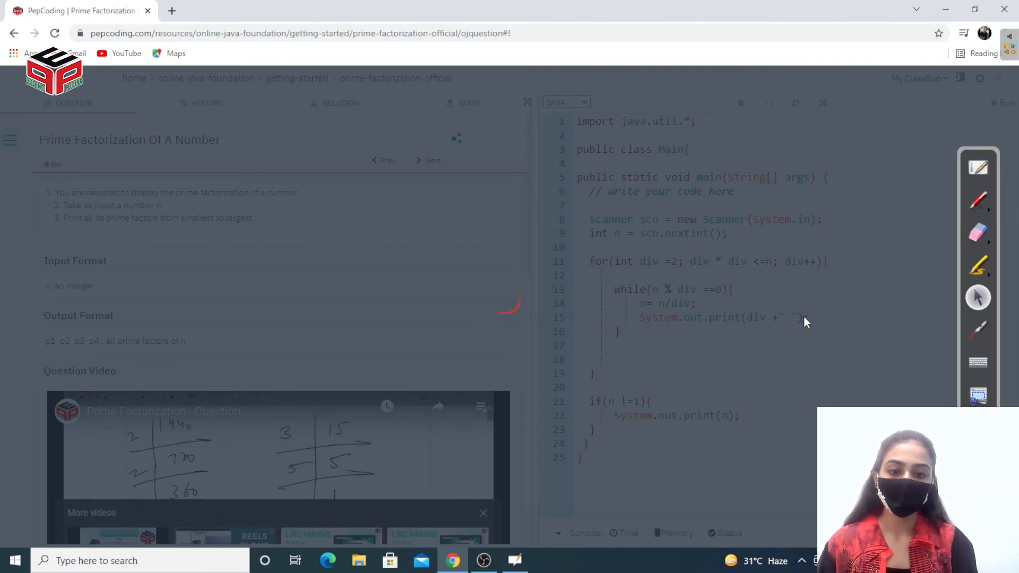
click(1003, 103)
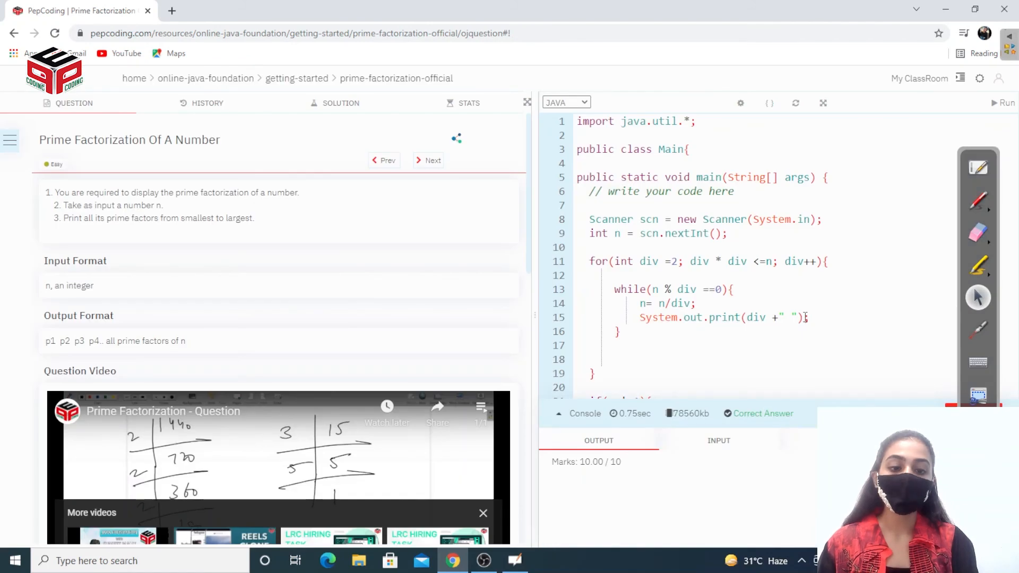